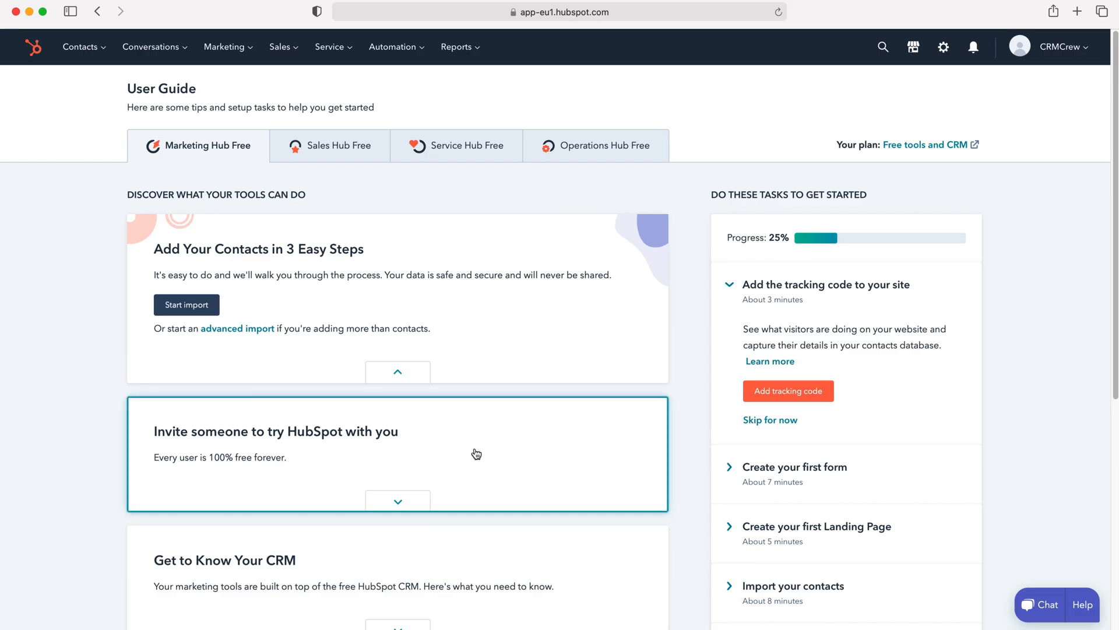
mouse_move(463, 445)
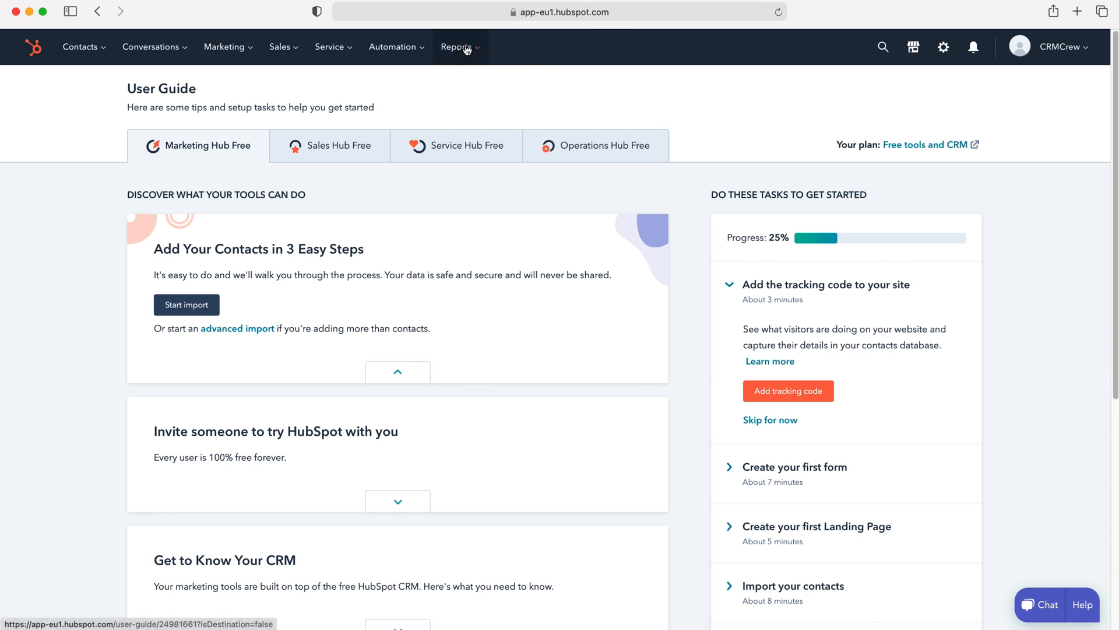
Bring up the reporting options from the Reports menu in the top navigation
click(457, 47)
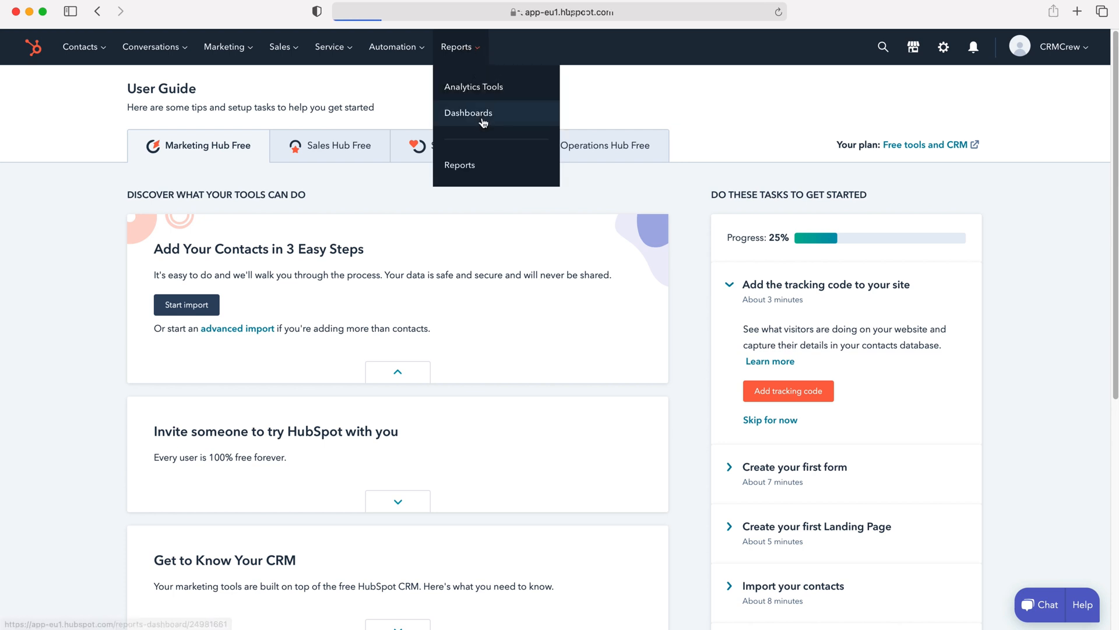
Go to the Dashboard Library and browse its templates from top to bottom and back
click(468, 113)
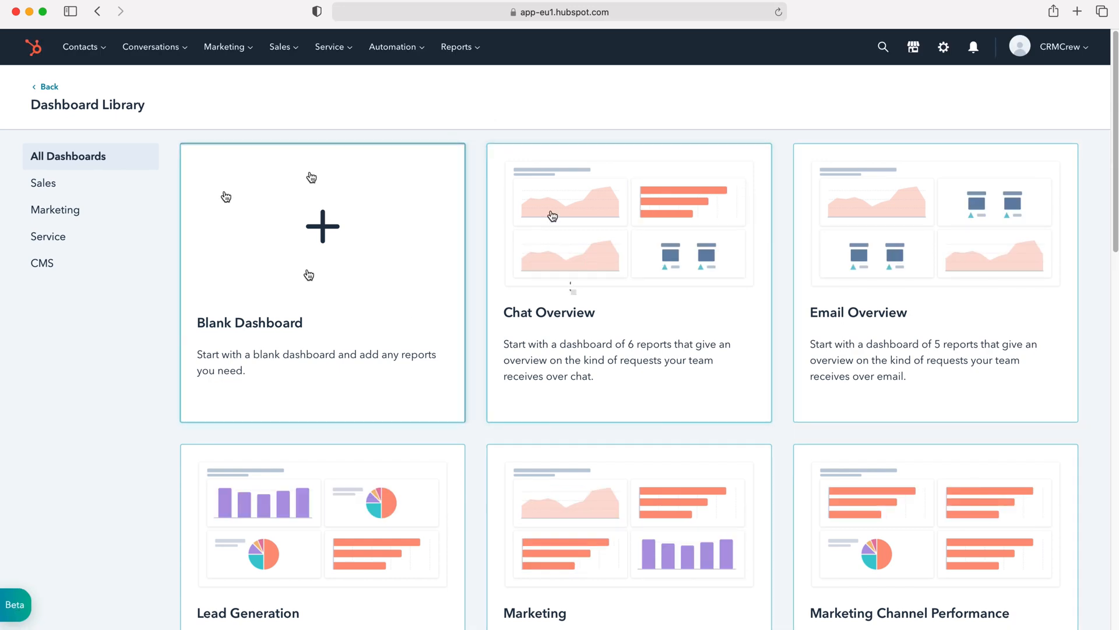
scroll(down, 3)
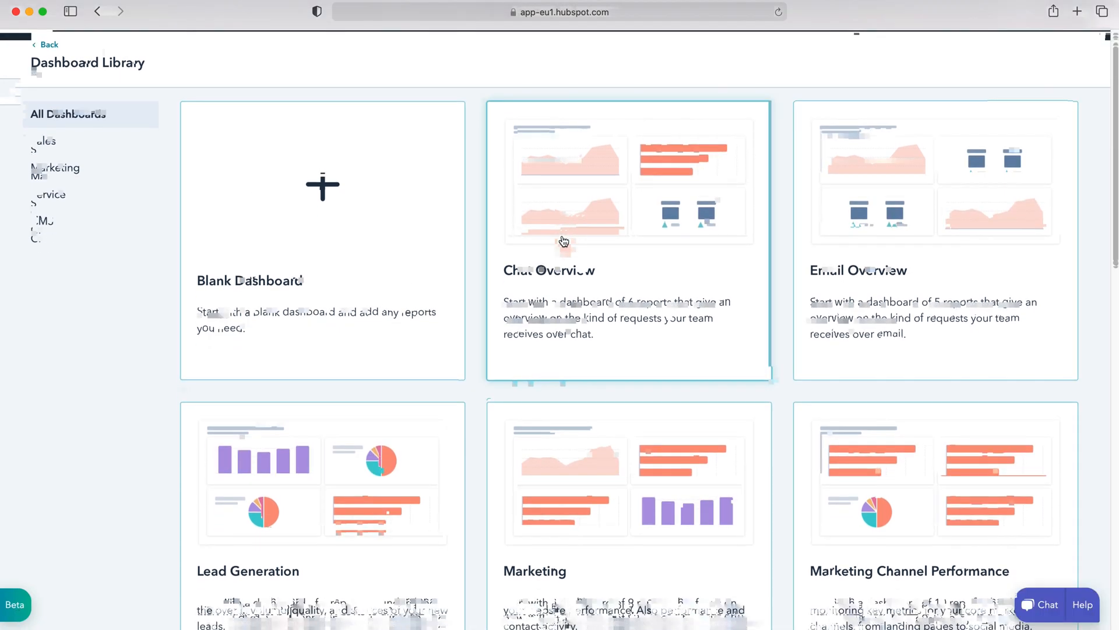
scroll(down, 3)
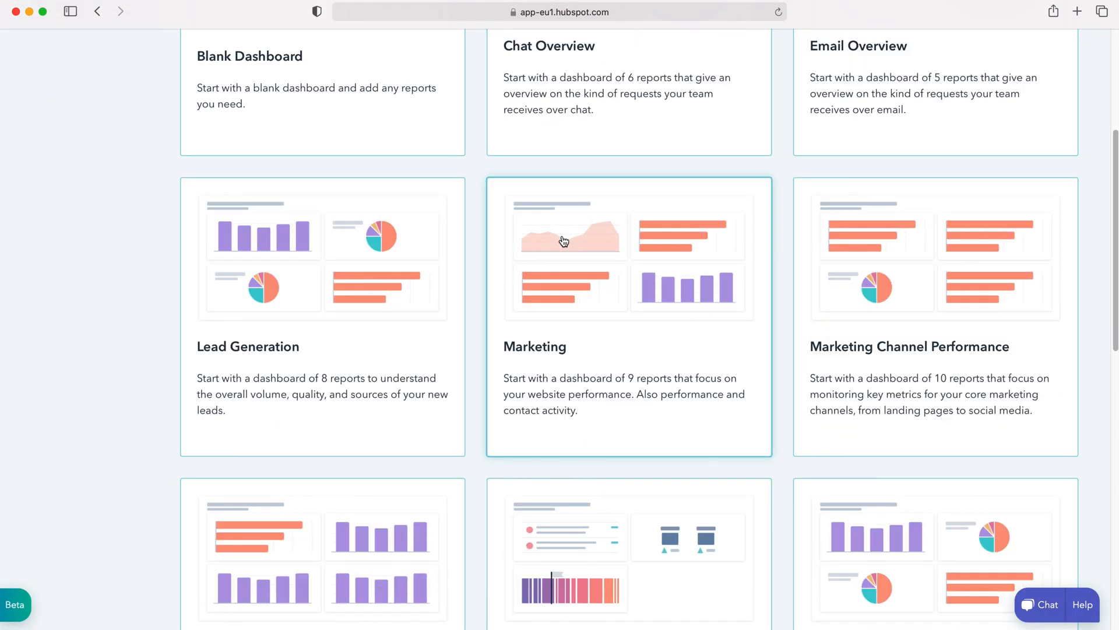
scroll(down, 3)
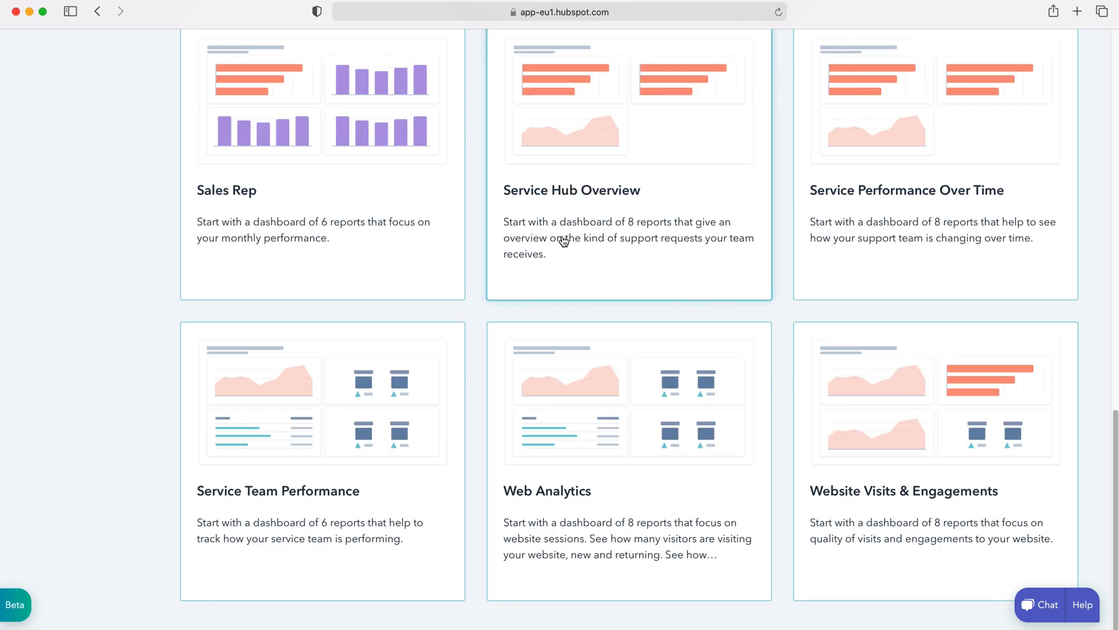
scroll(up, 3)
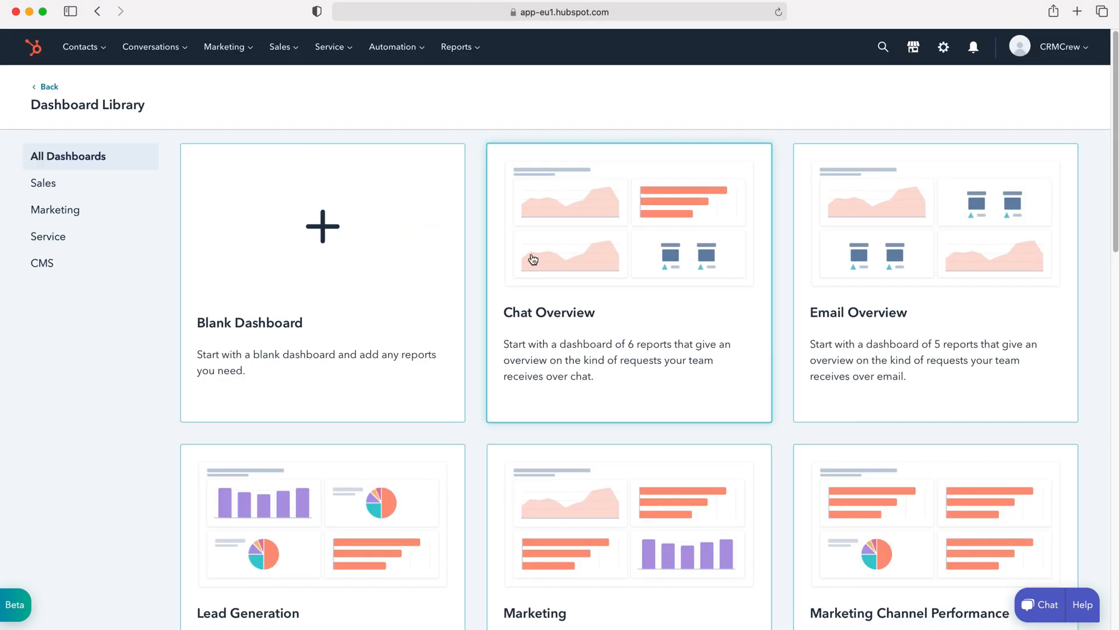
mouse_move(322, 242)
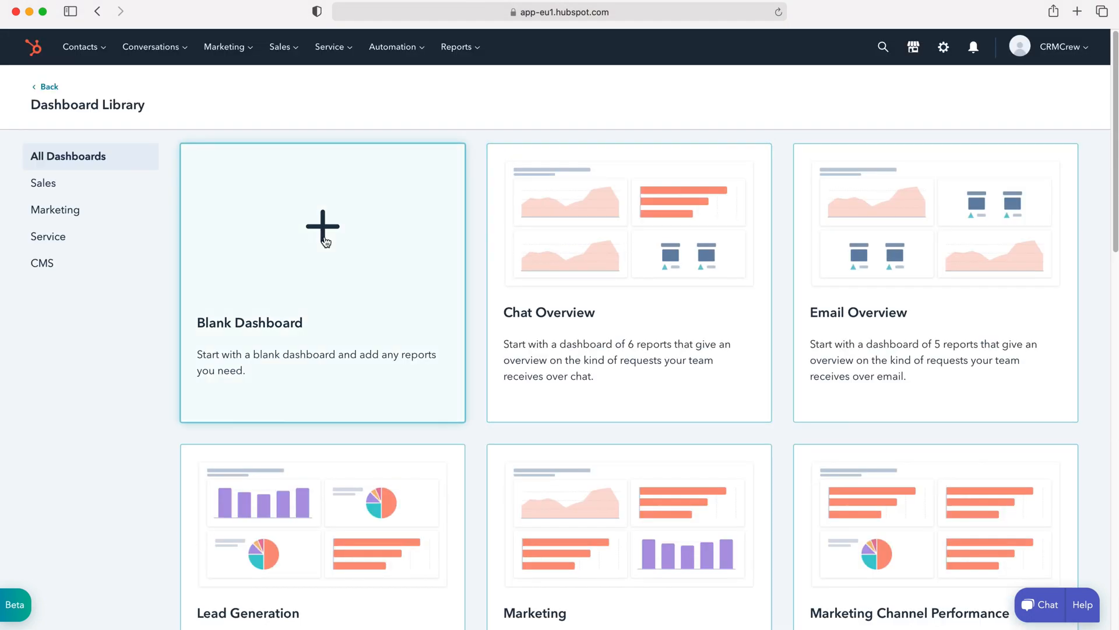
Start a blank dashboard named 'Test' shared with everyone as view only
click(322, 227)
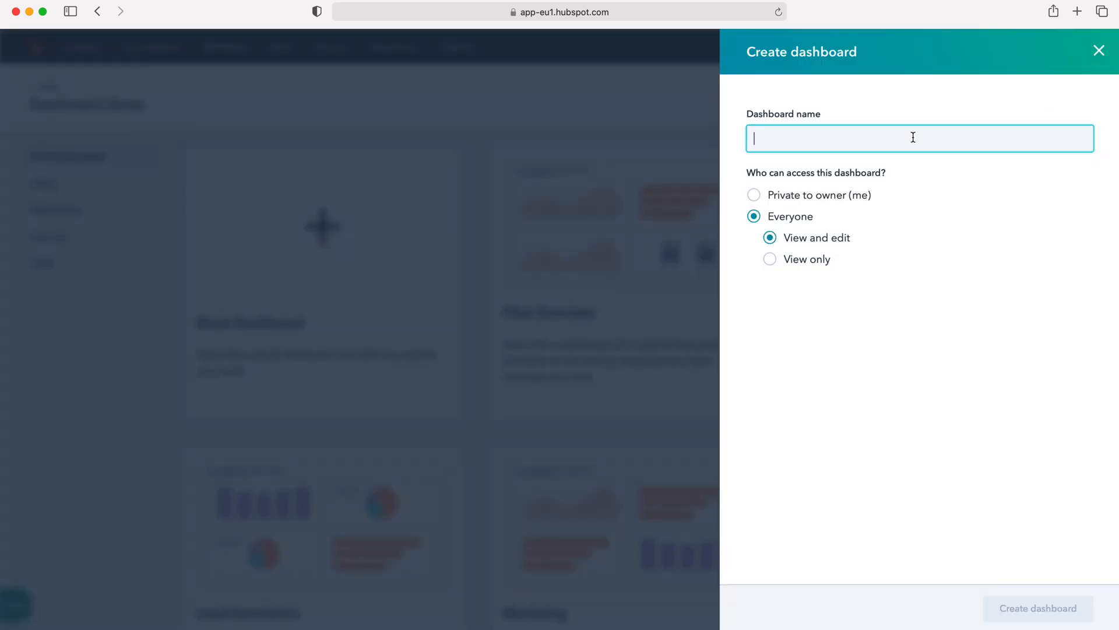
text(Test)
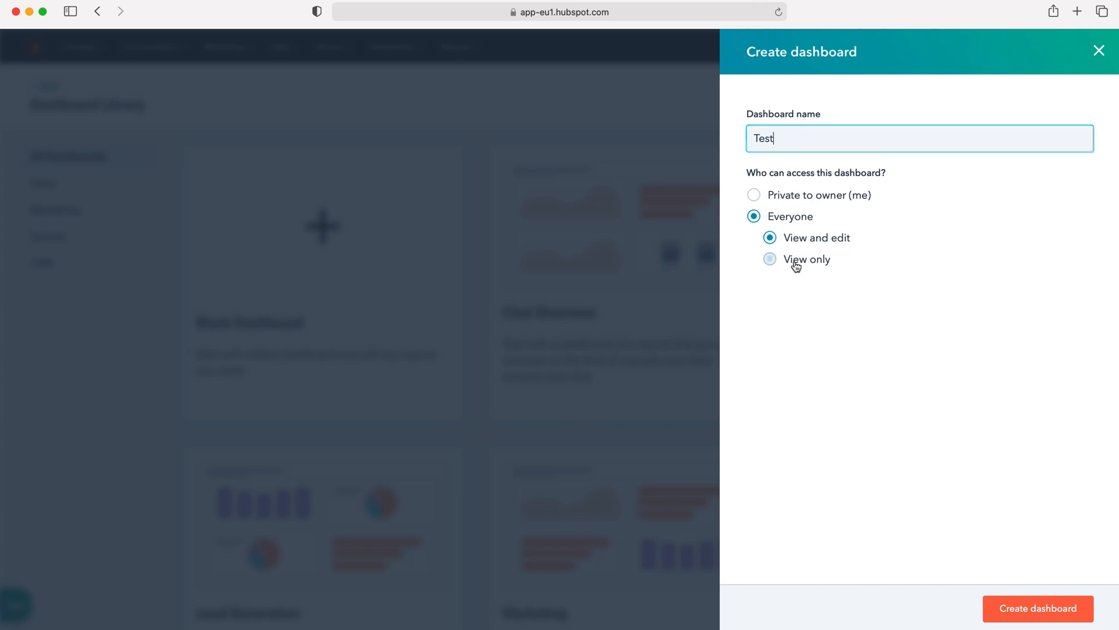
click(771, 259)
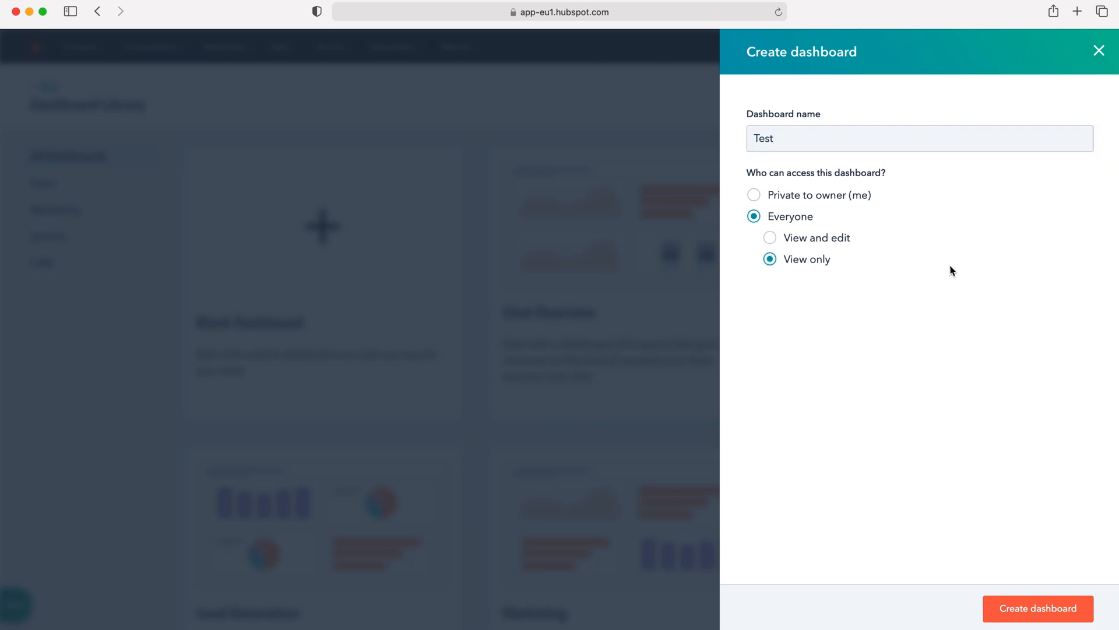
mouse_move(1022, 436)
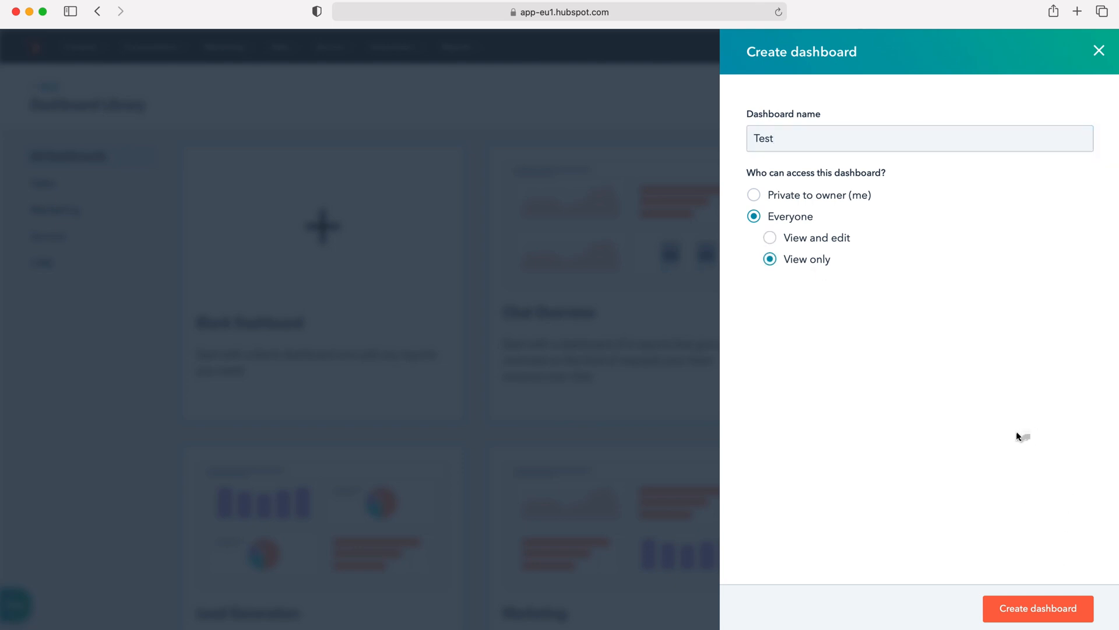
mouse_move(1045, 615)
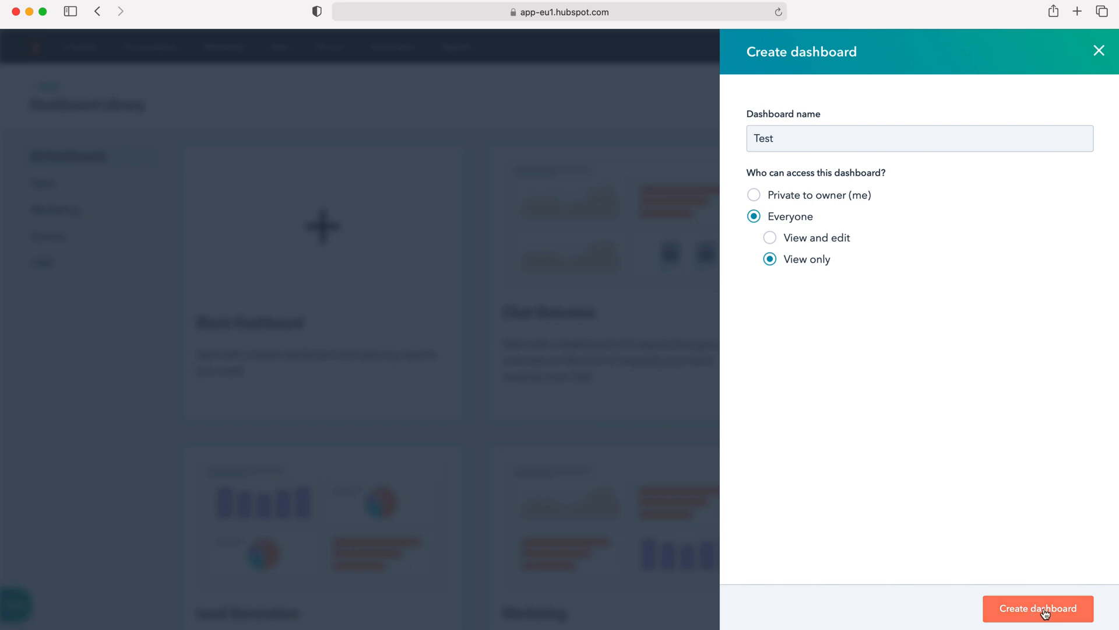
Create the Test dashboard and expand the choices for adding reports to it
click(1036, 608)
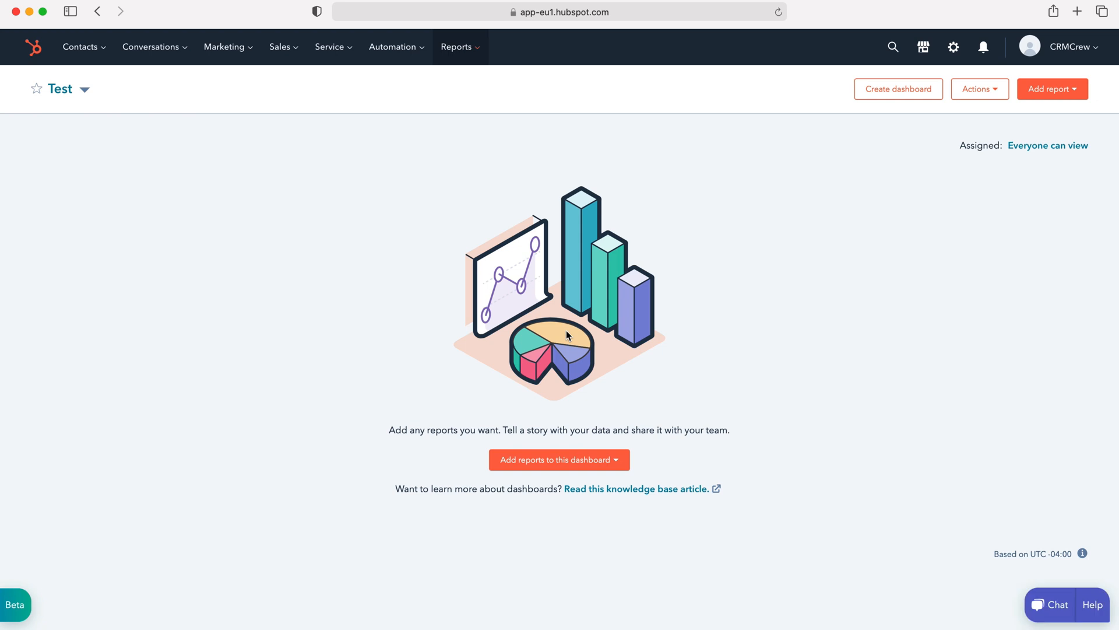
mouse_move(680, 388)
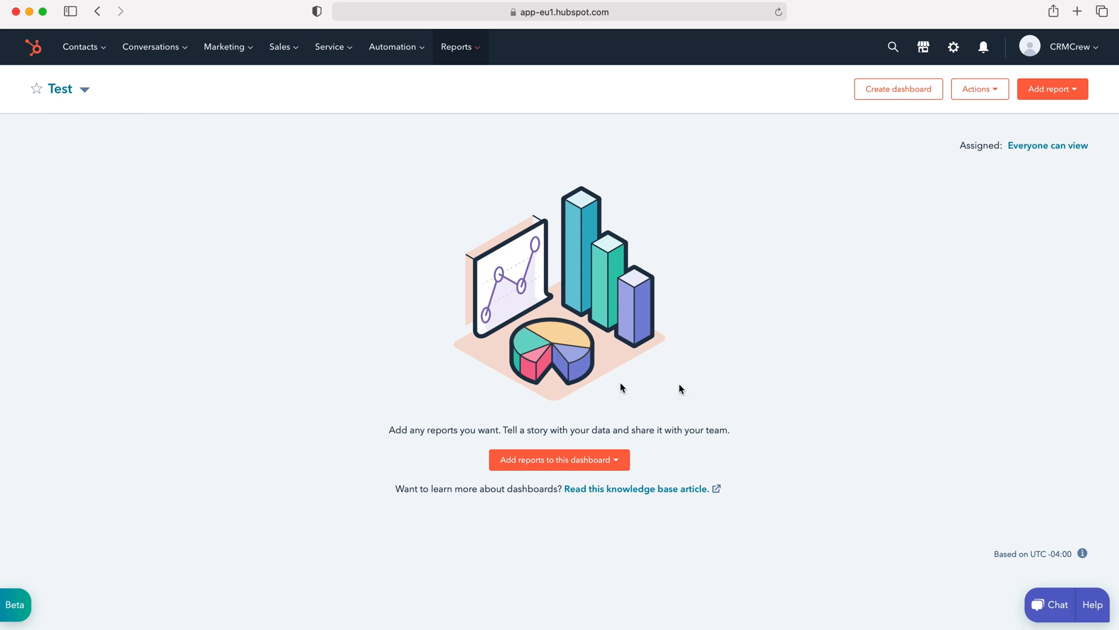
mouse_move(816, 405)
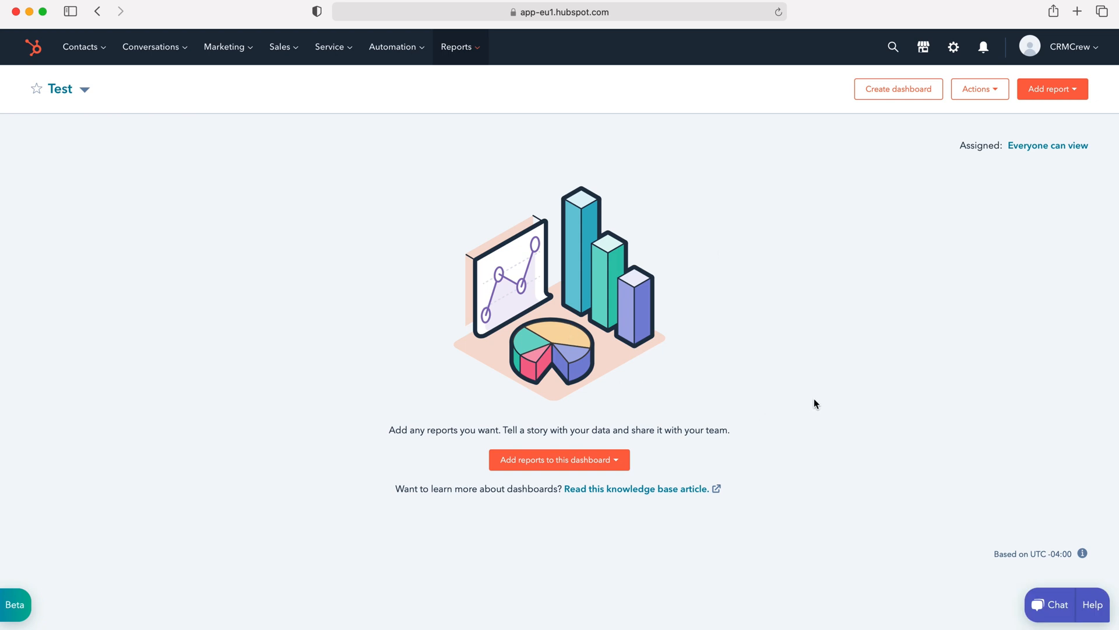
click(558, 459)
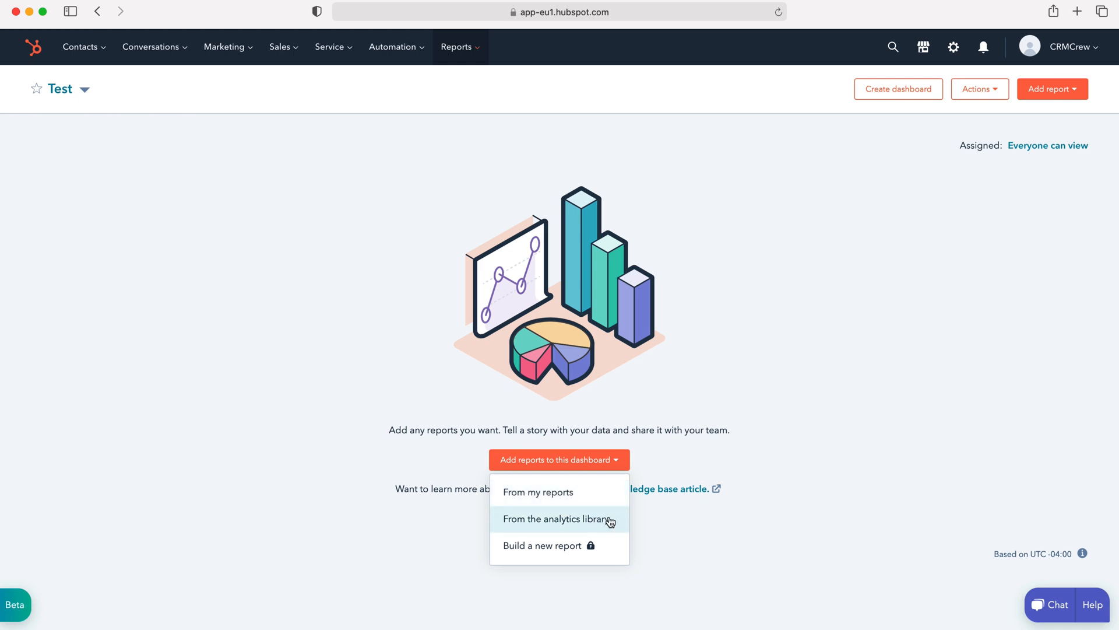
mouse_move(607, 523)
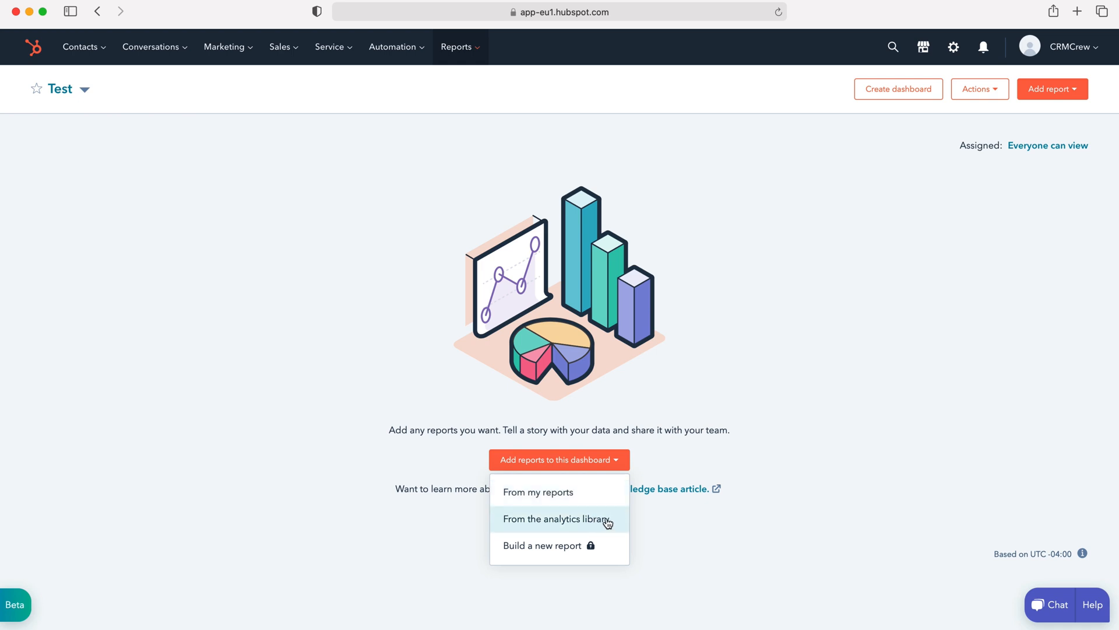
Choose the analytics library and browse its 94 prebuilt reports
click(557, 518)
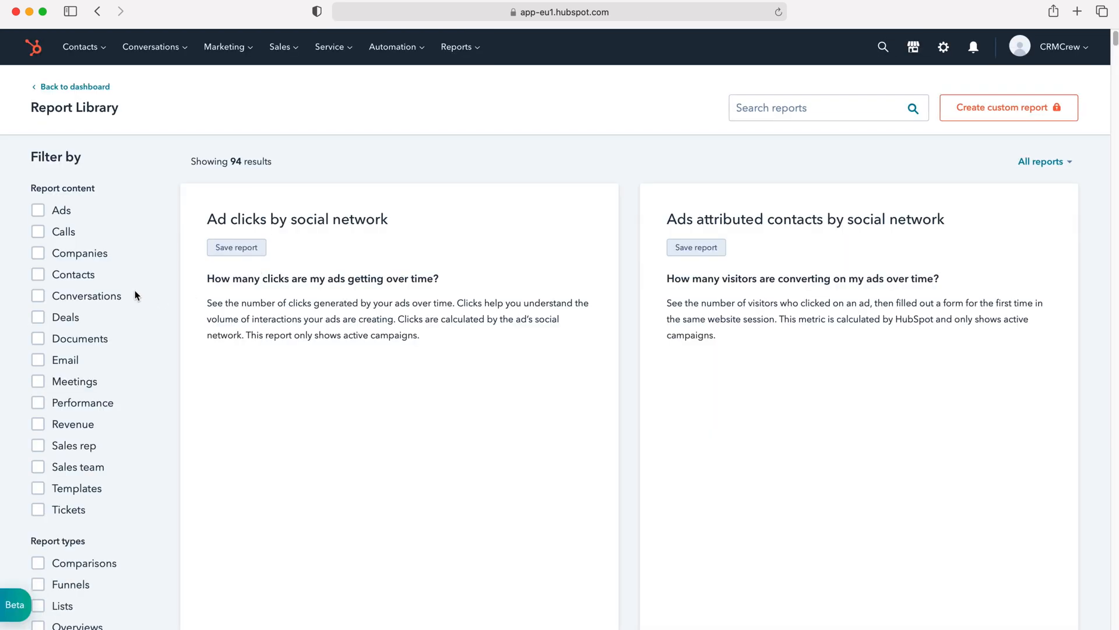
scroll(down, 3)
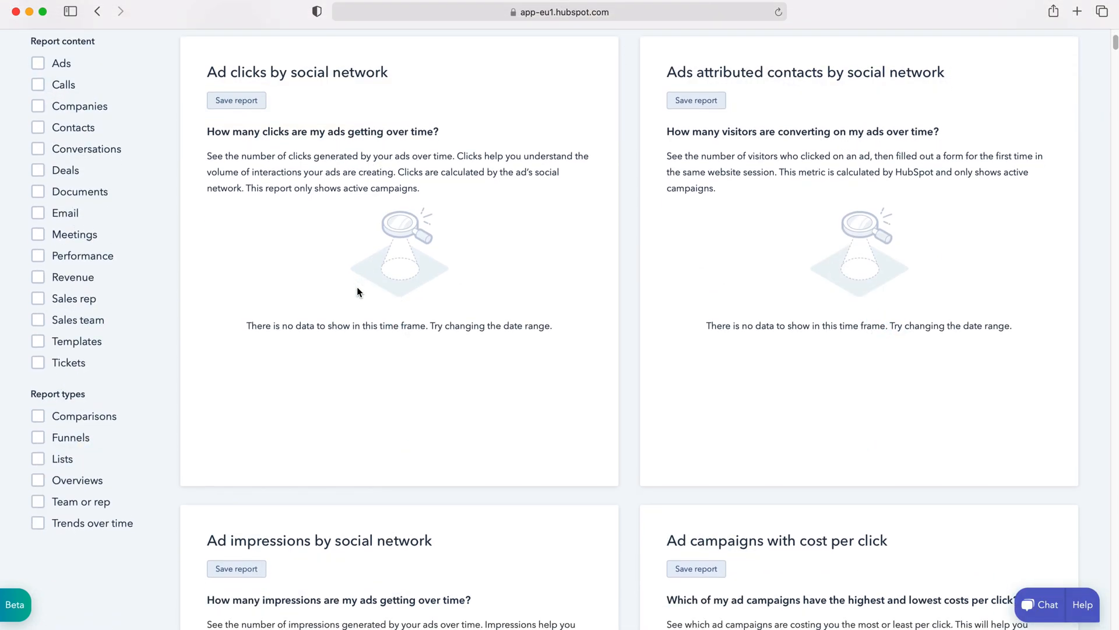
scroll(down, 3)
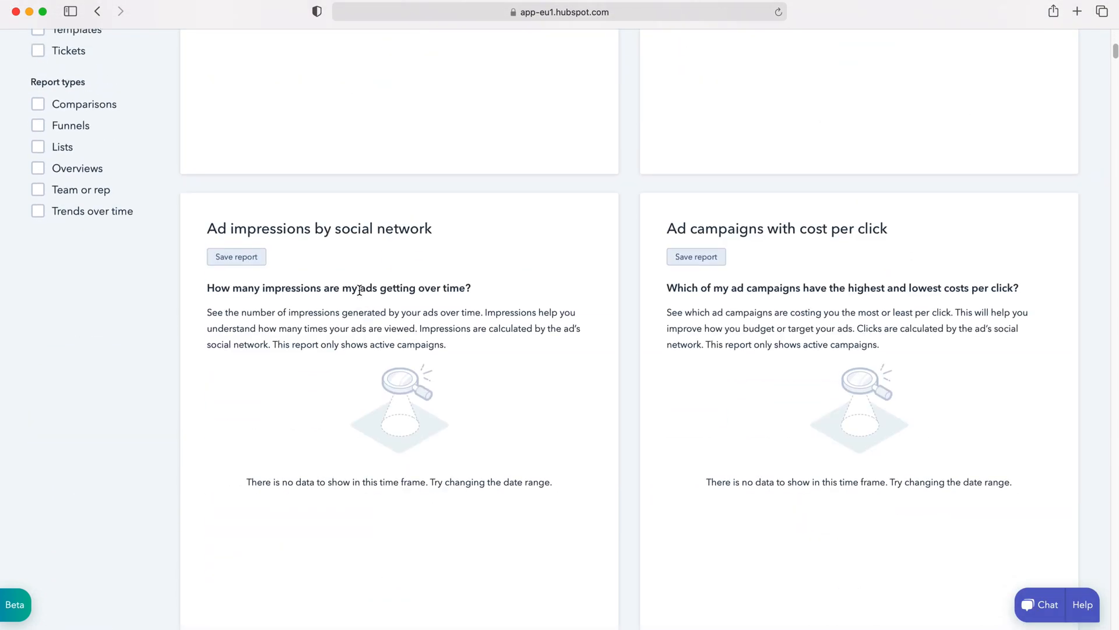
scroll(up, 3)
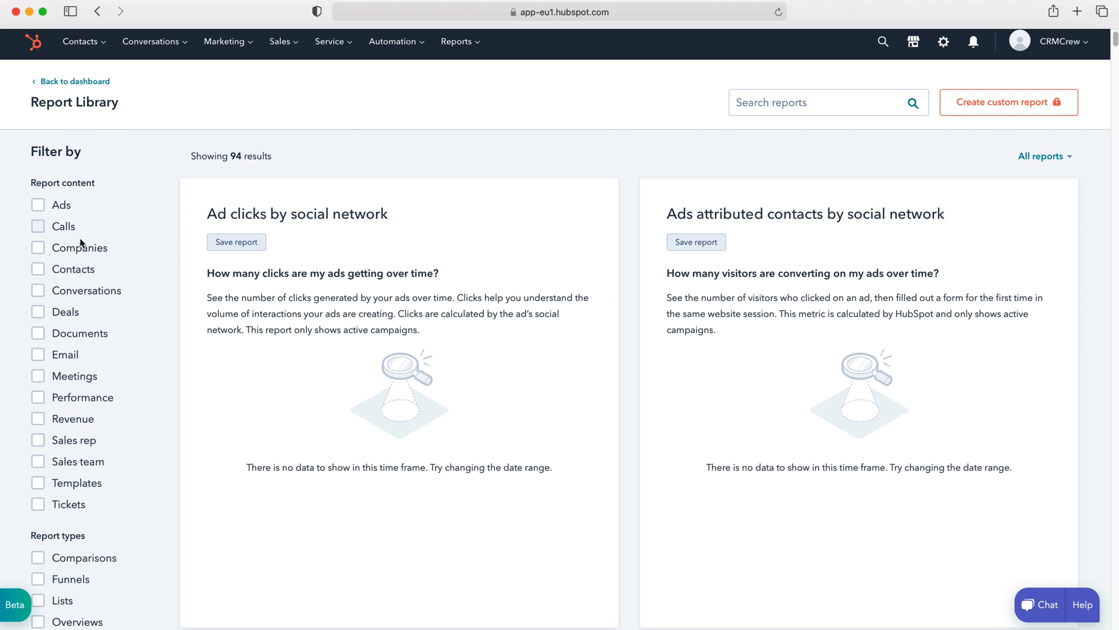
mouse_move(112, 310)
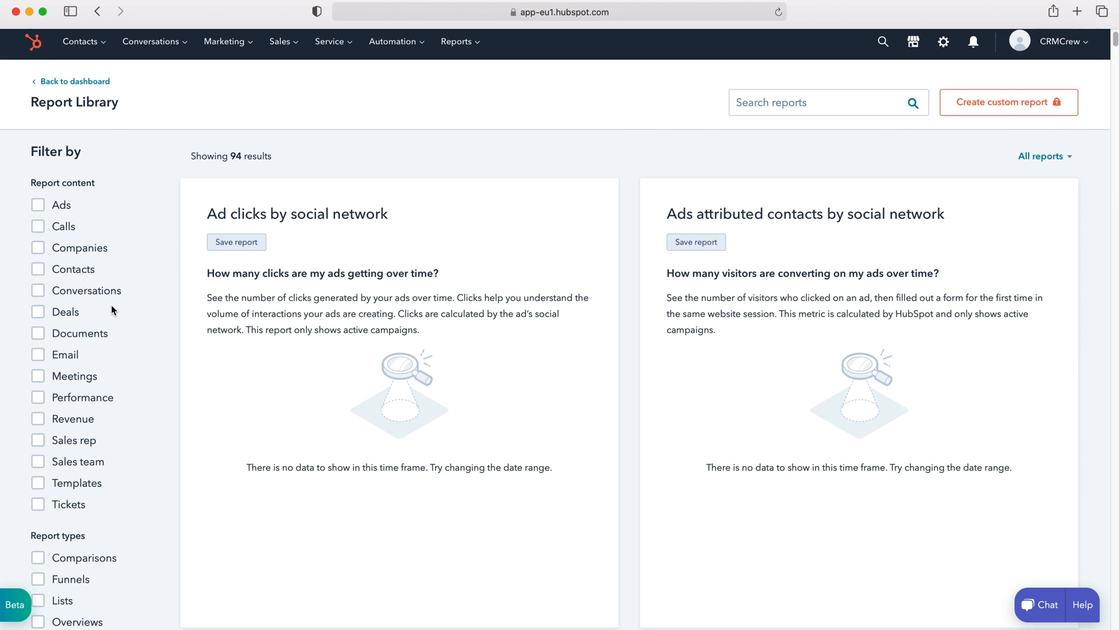
mouse_move(141, 303)
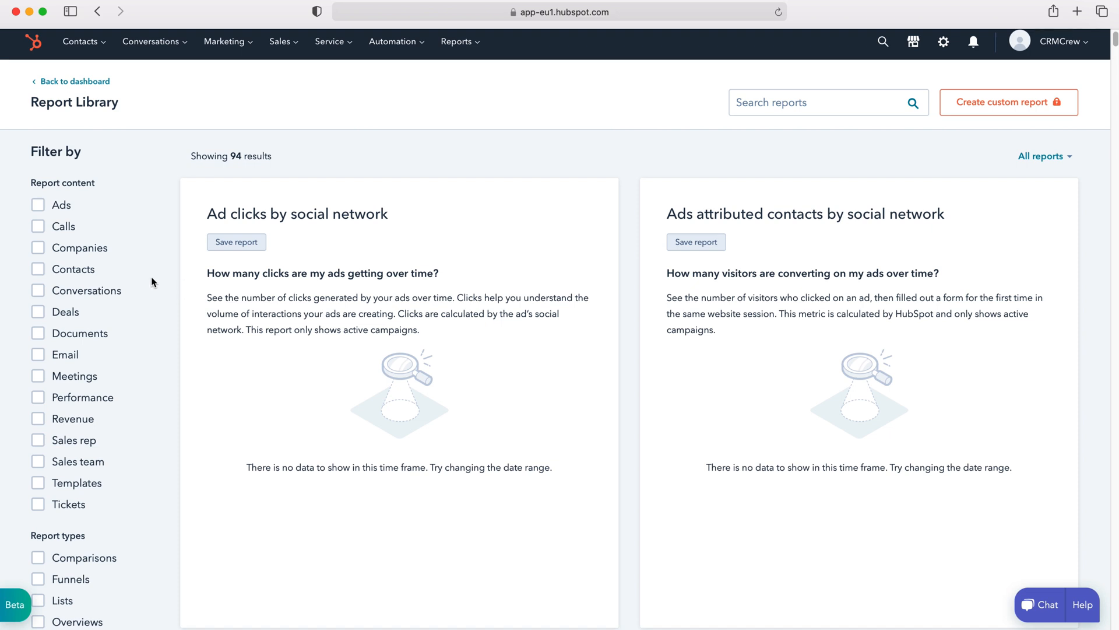
mouse_move(74, 272)
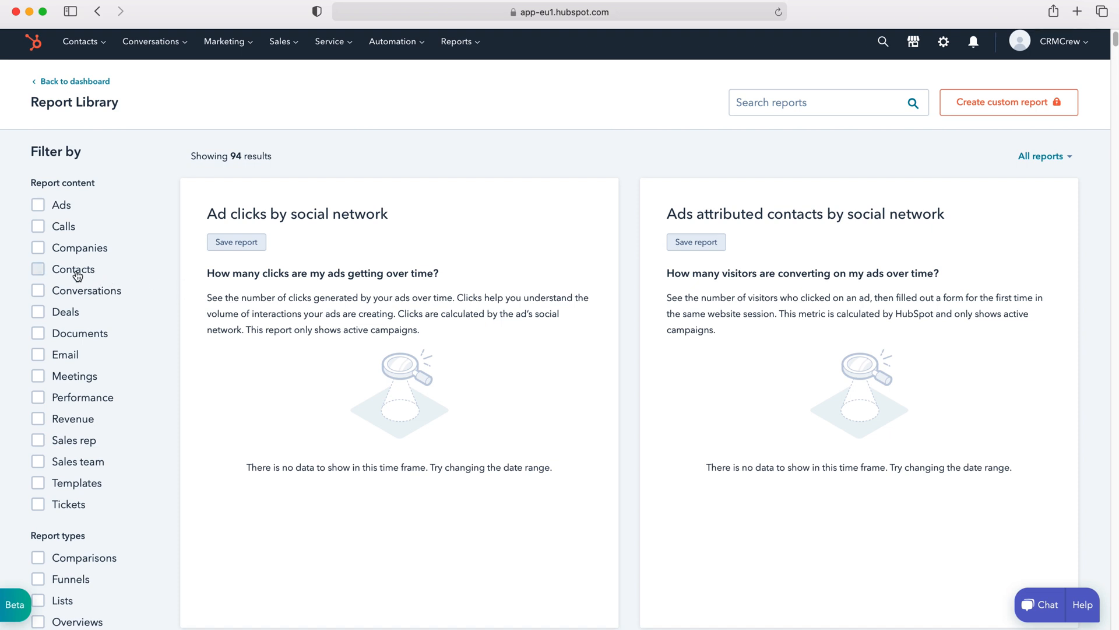
click(37, 269)
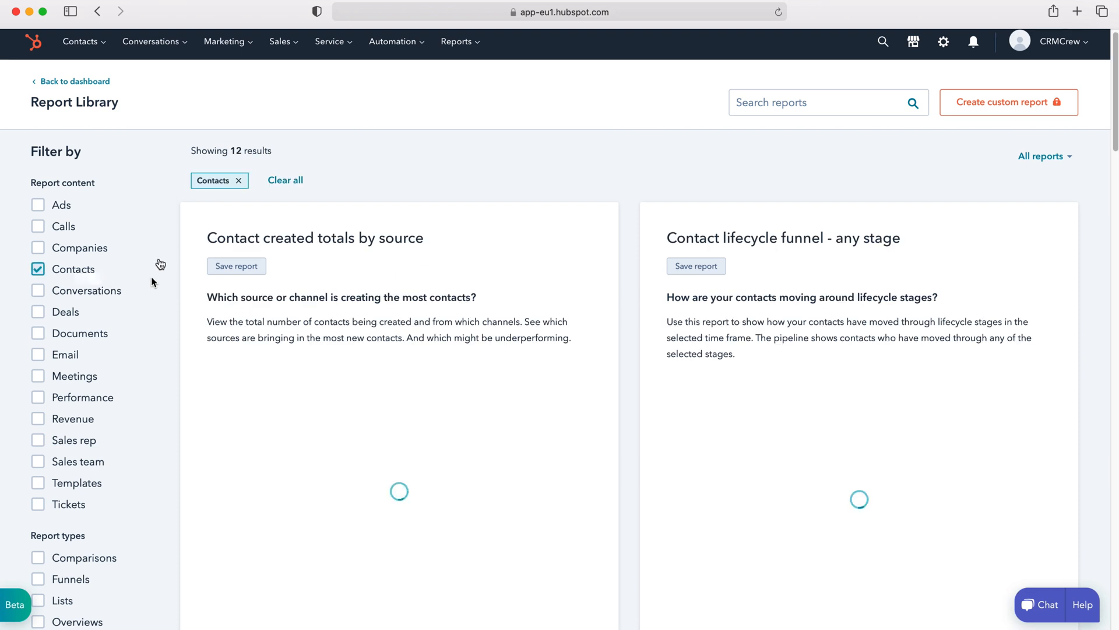
scroll(down, 3)
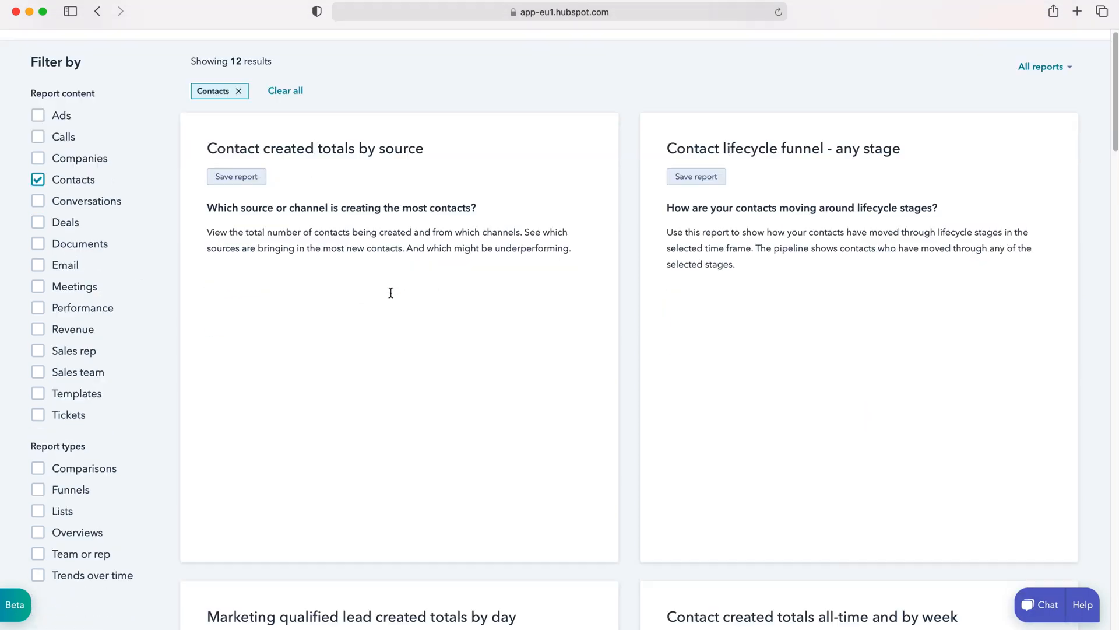
scroll(down, 3)
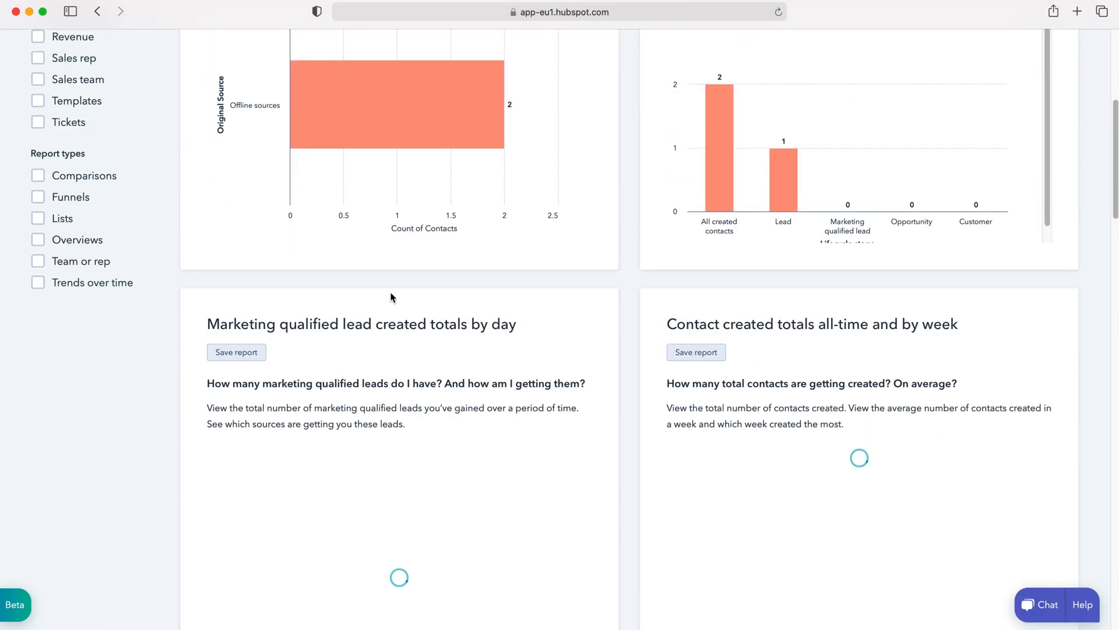
scroll(up, 3)
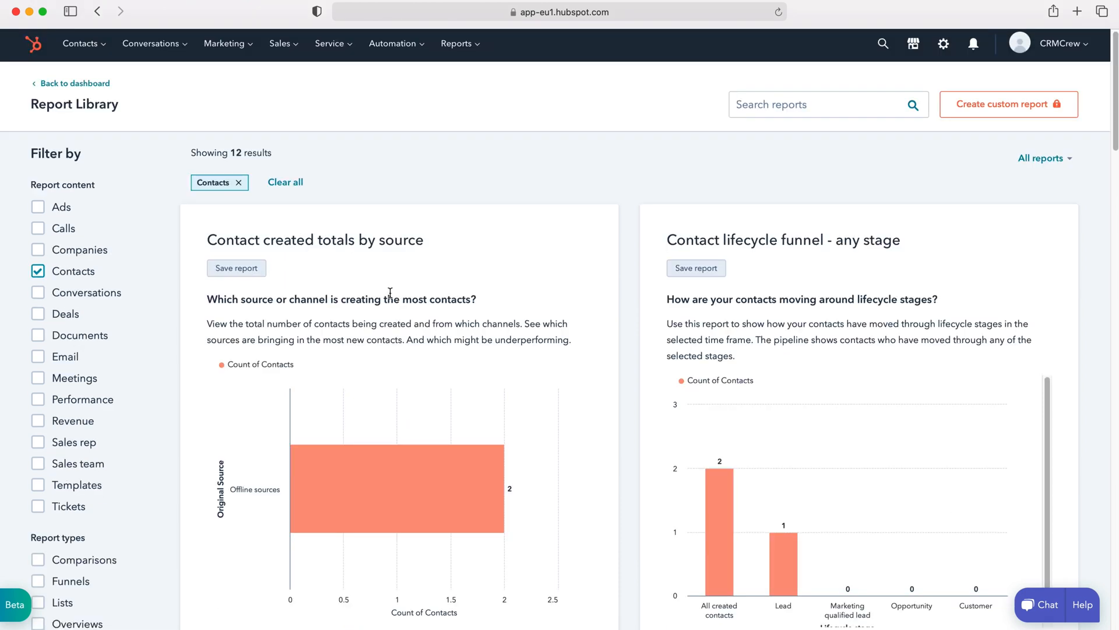
mouse_move(411, 286)
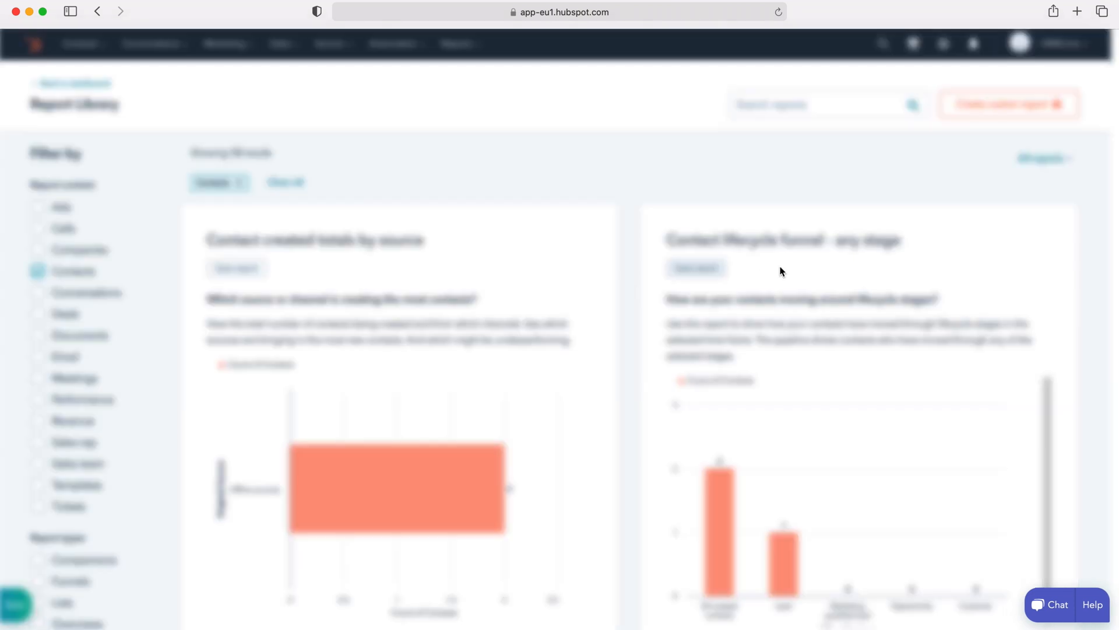
mouse_move(857, 239)
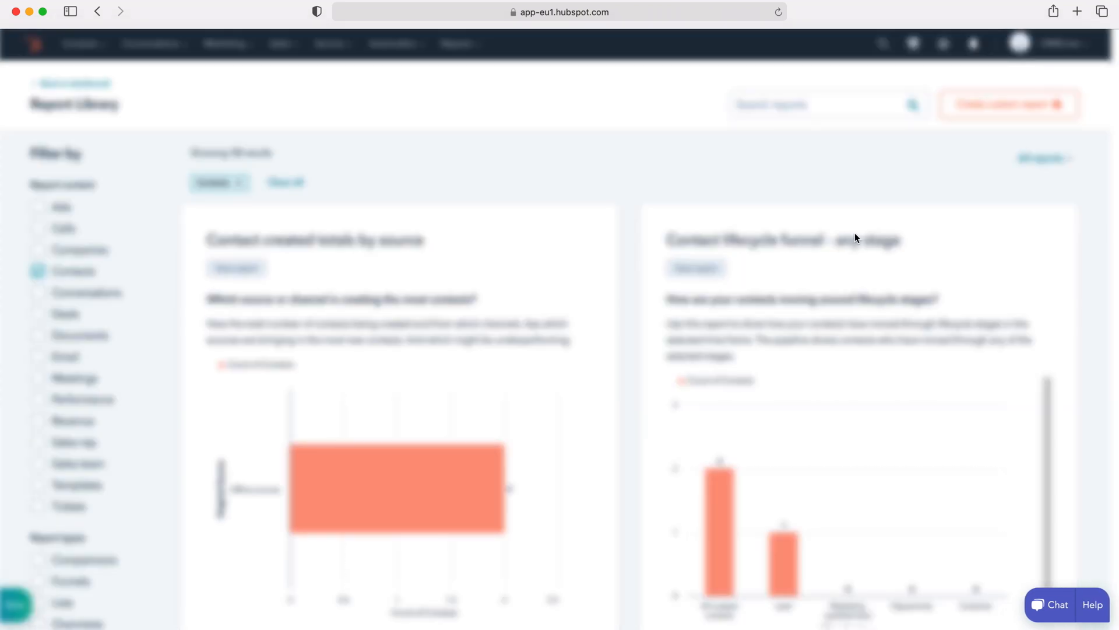
Save 'Contact created totals by source' and add it to the existing Test dashboard
click(1007, 104)
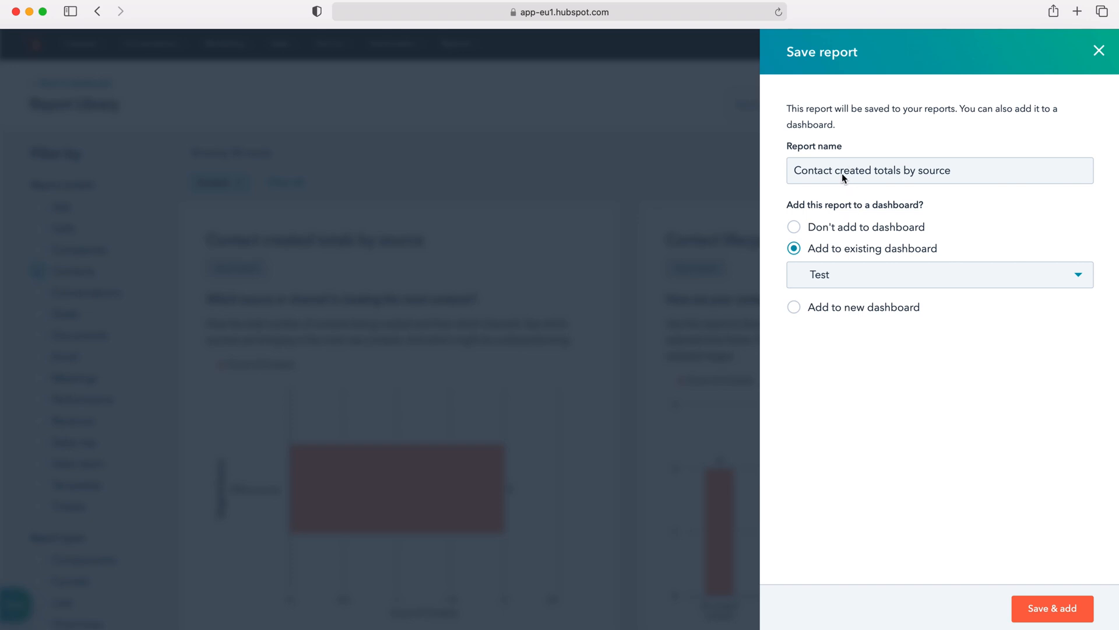
click(940, 171)
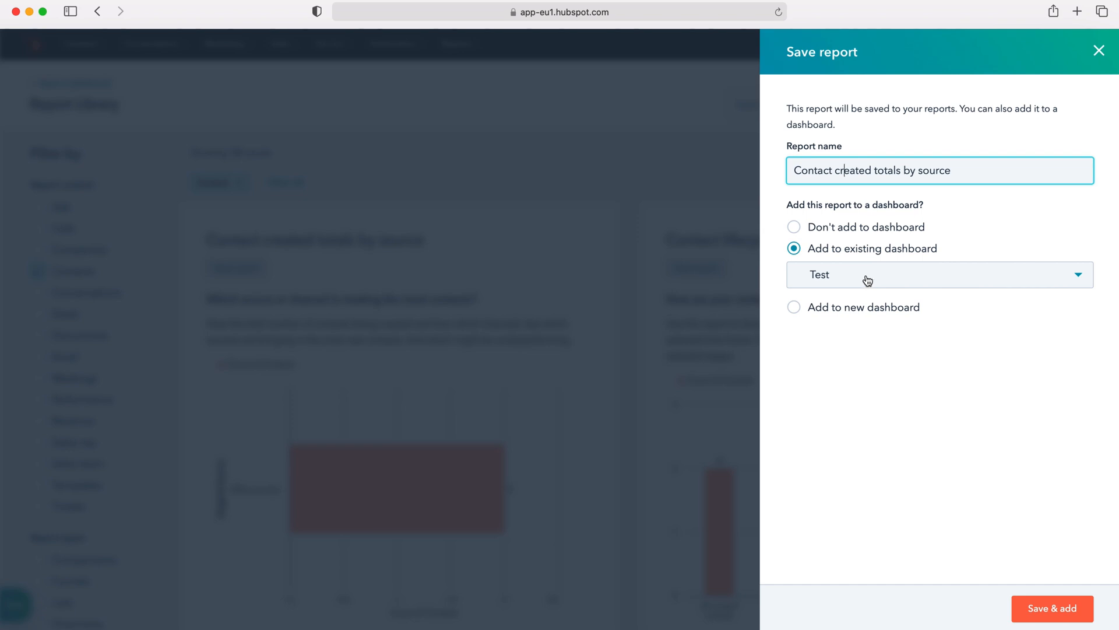
mouse_move(893, 276)
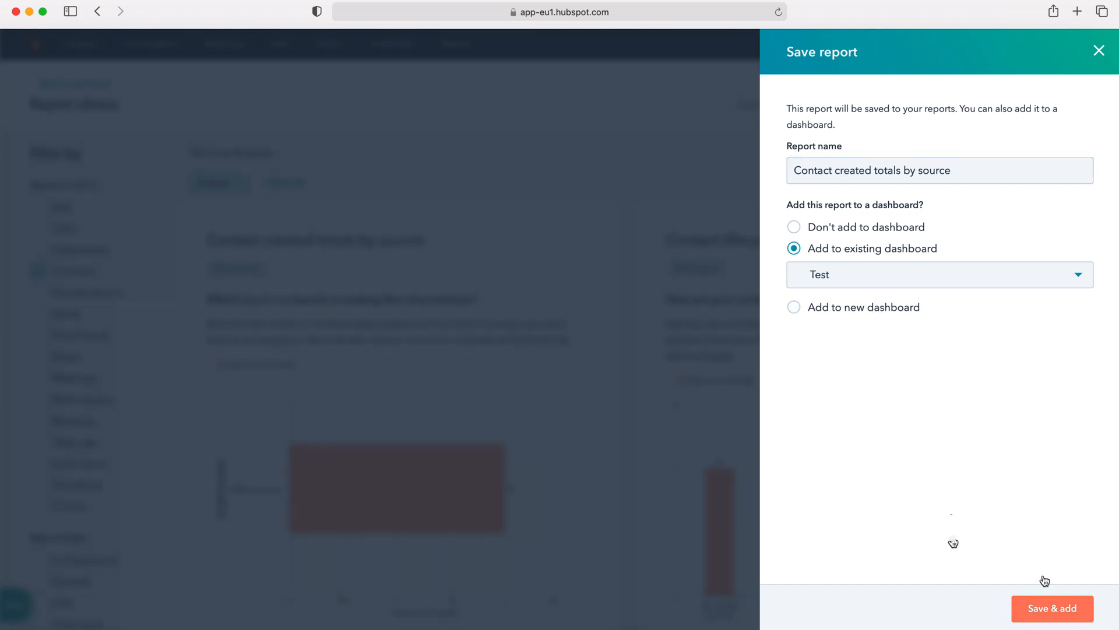
click(1051, 608)
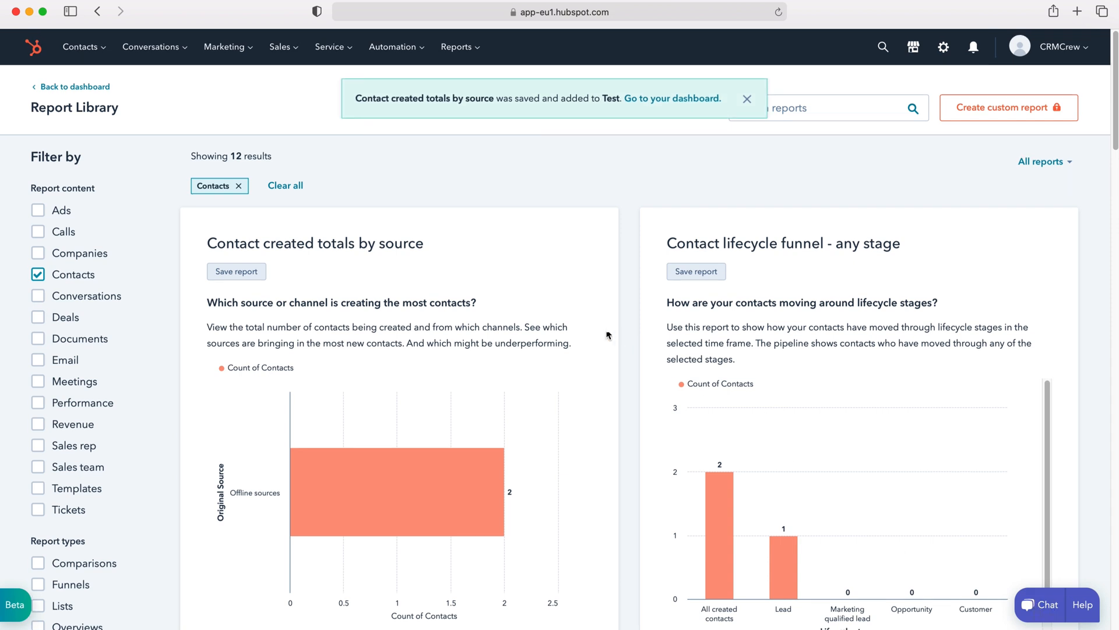
mouse_move(577, 289)
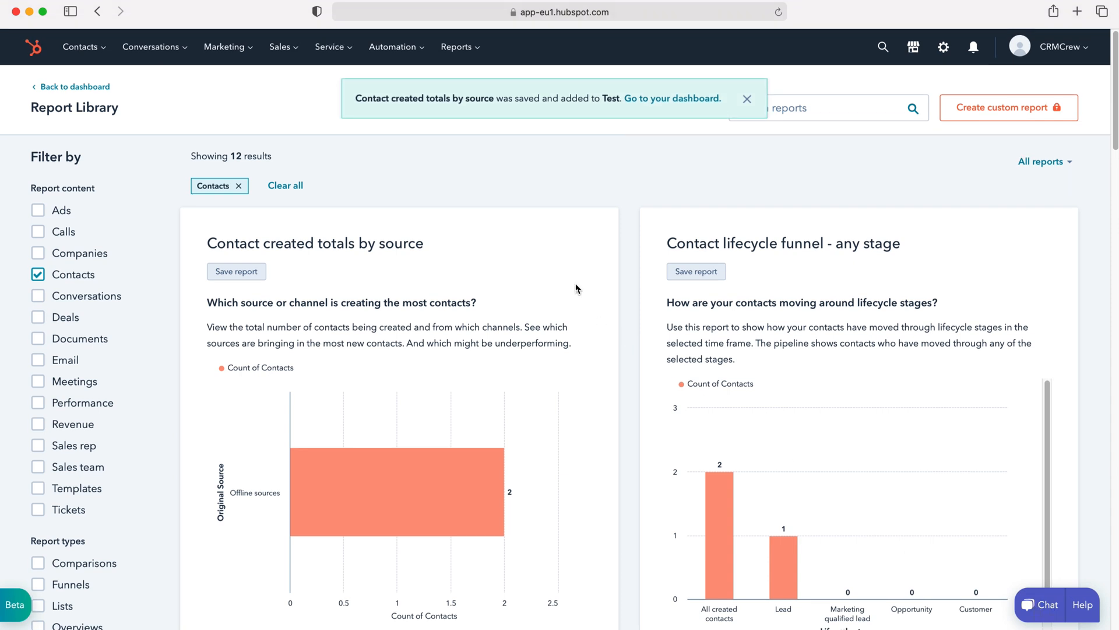
Filter the Report Library to Deals reports instead of Contacts reports
scroll(down, 3)
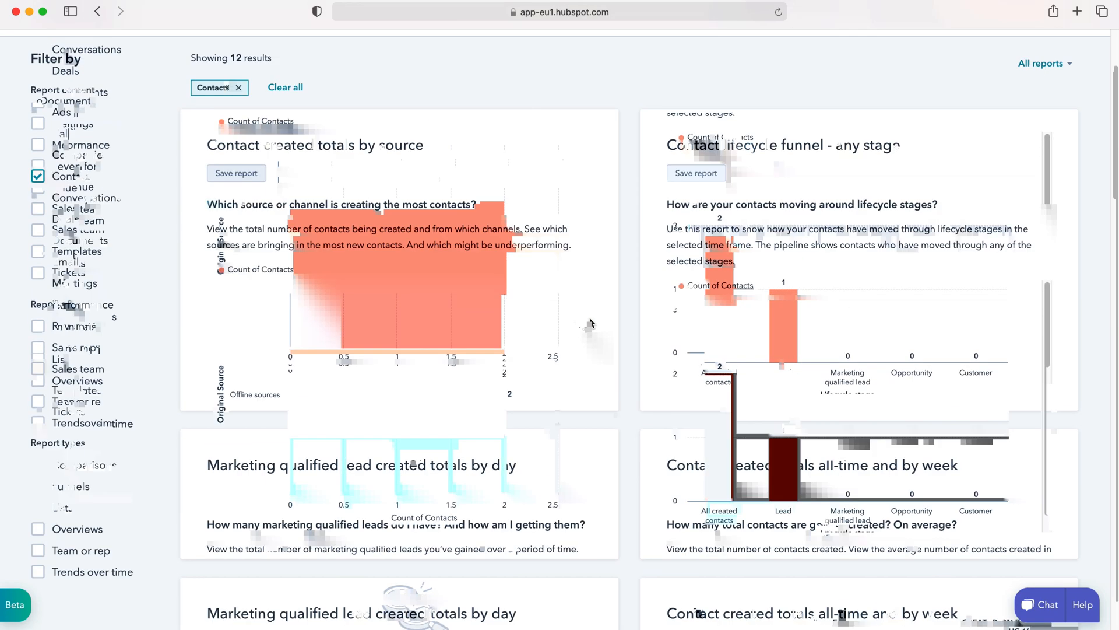
scroll(down, 3)
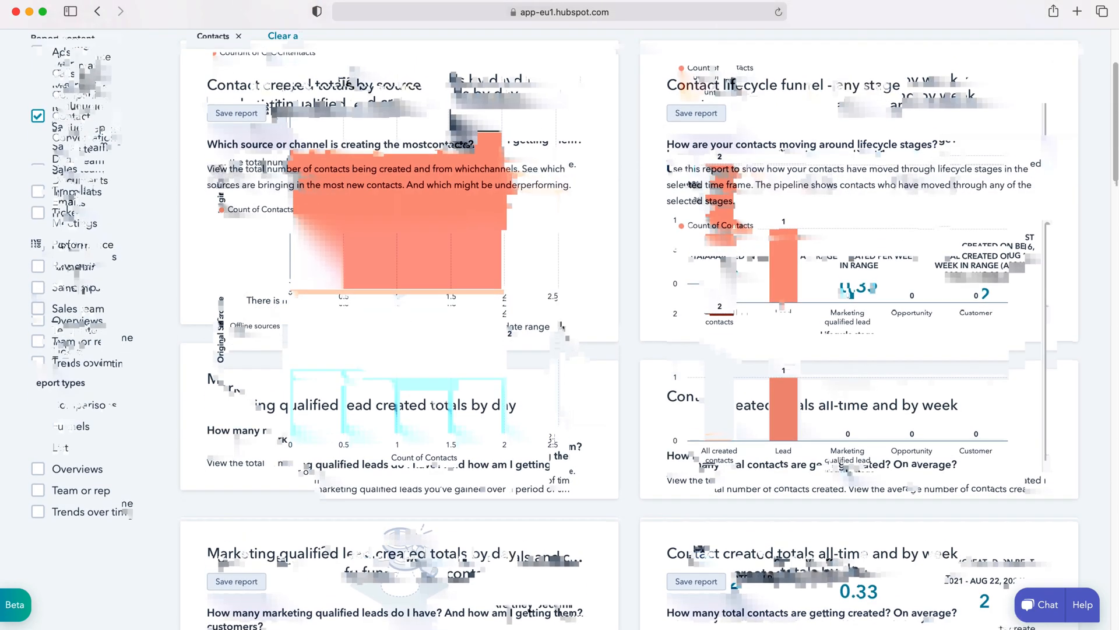
click(38, 166)
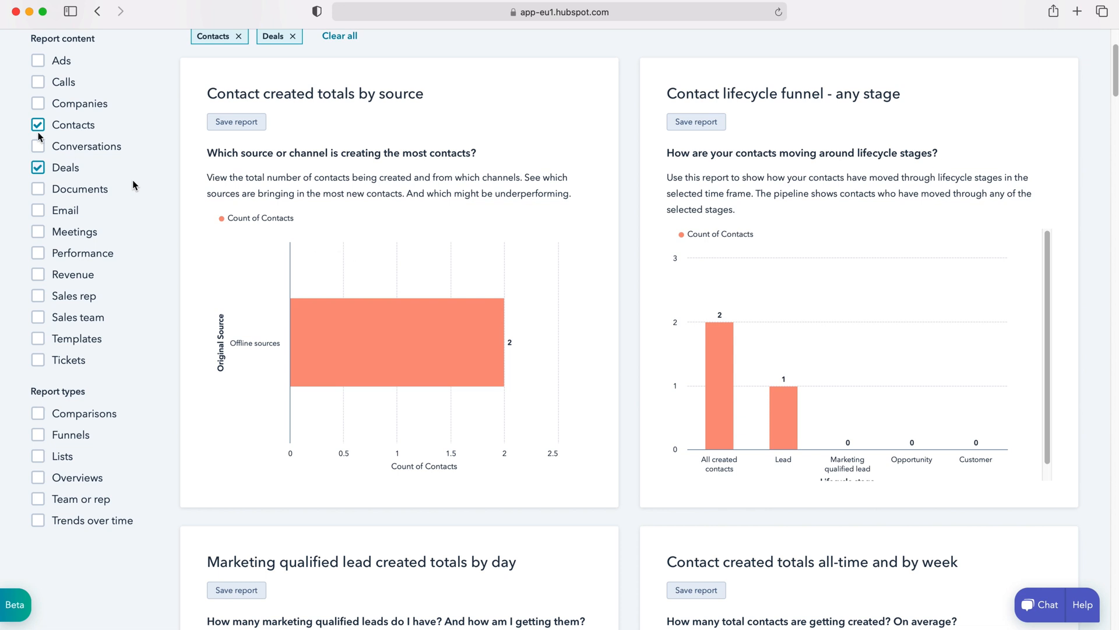
click(37, 125)
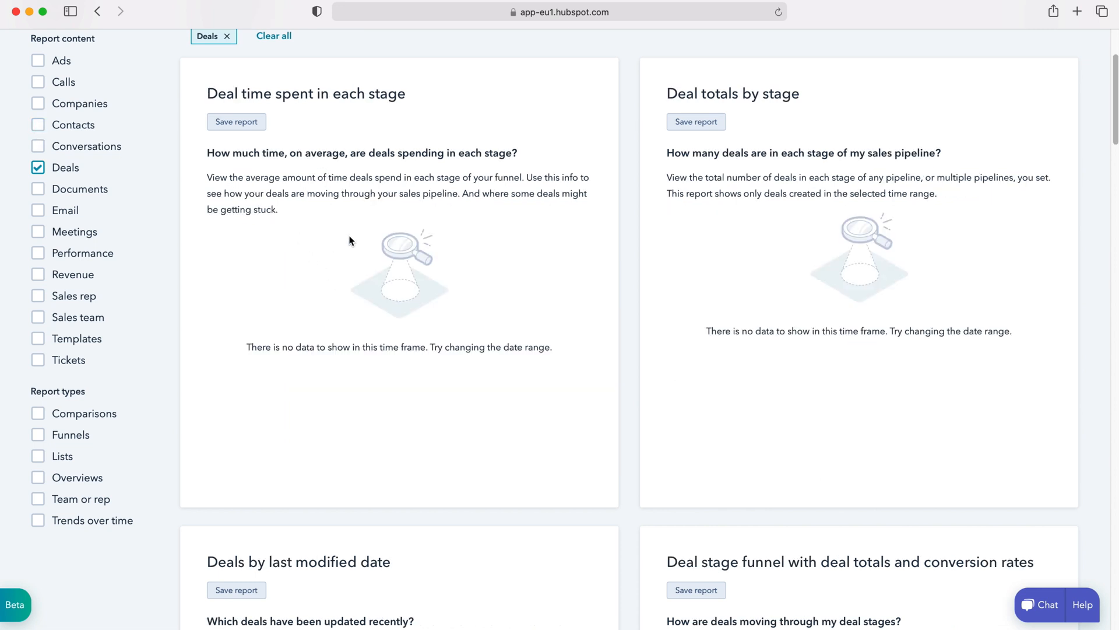
mouse_move(696, 121)
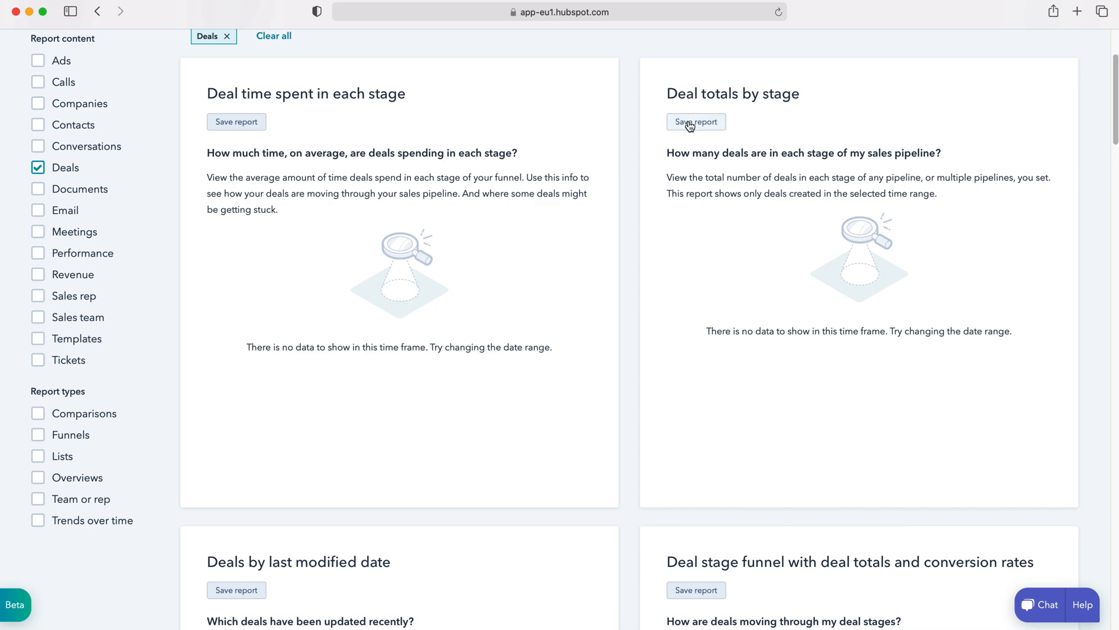
Save 'Deal totals by stage' and add it to the Test dashboard
click(695, 121)
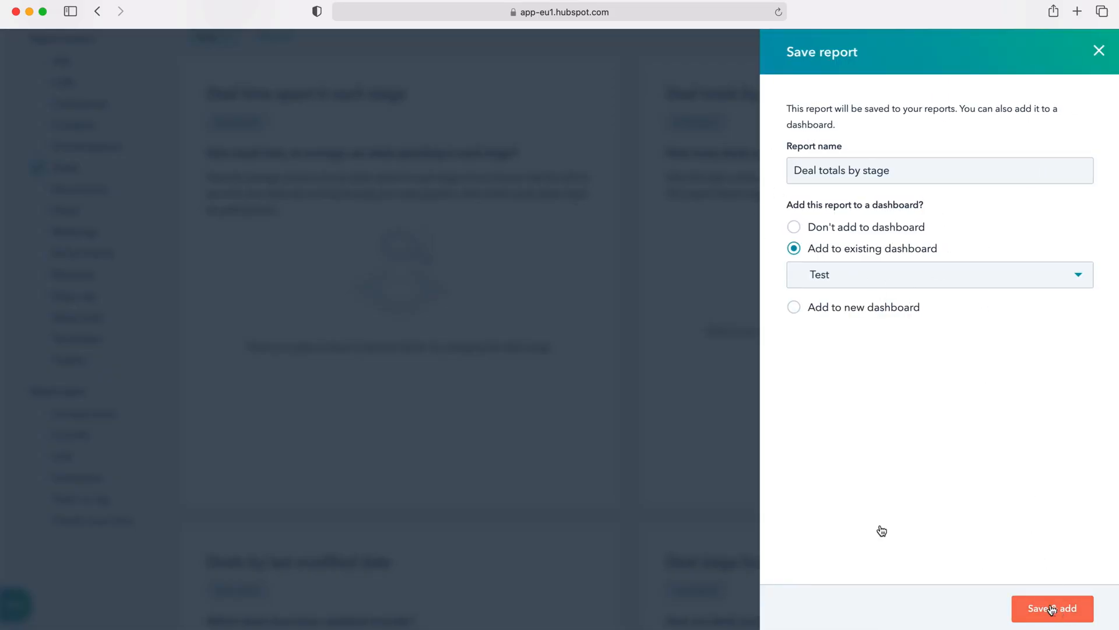
click(1051, 609)
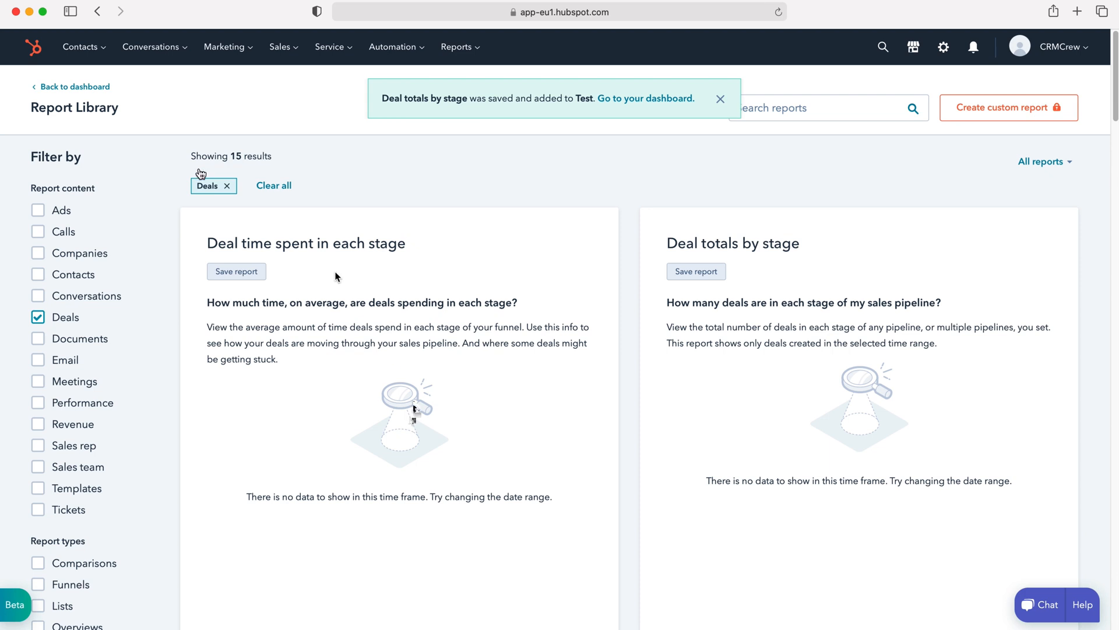
click(721, 98)
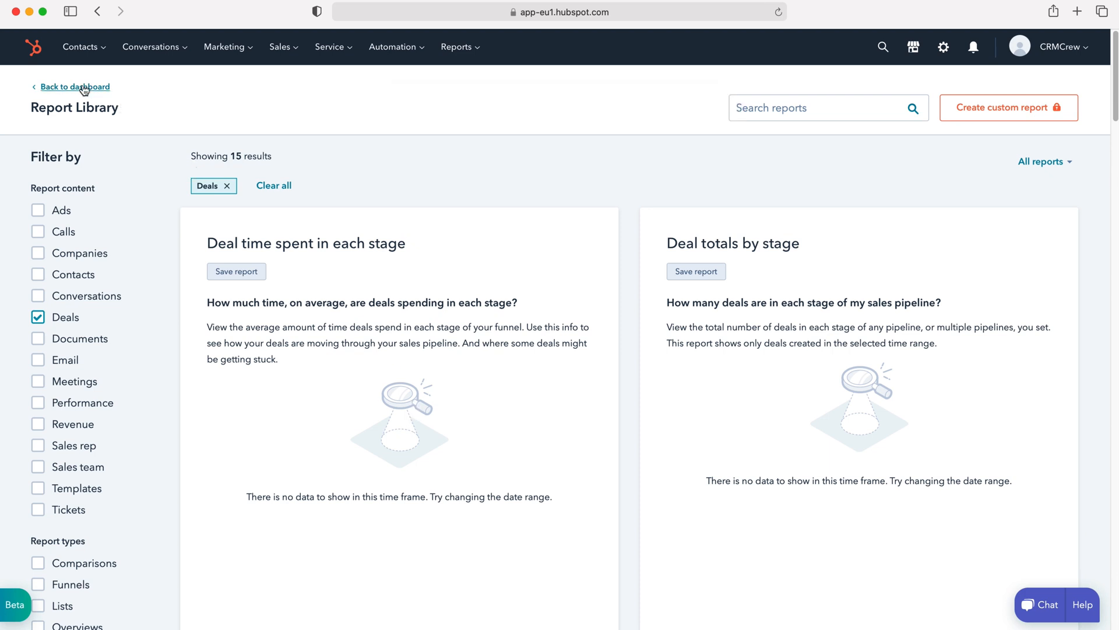
mouse_move(314, 276)
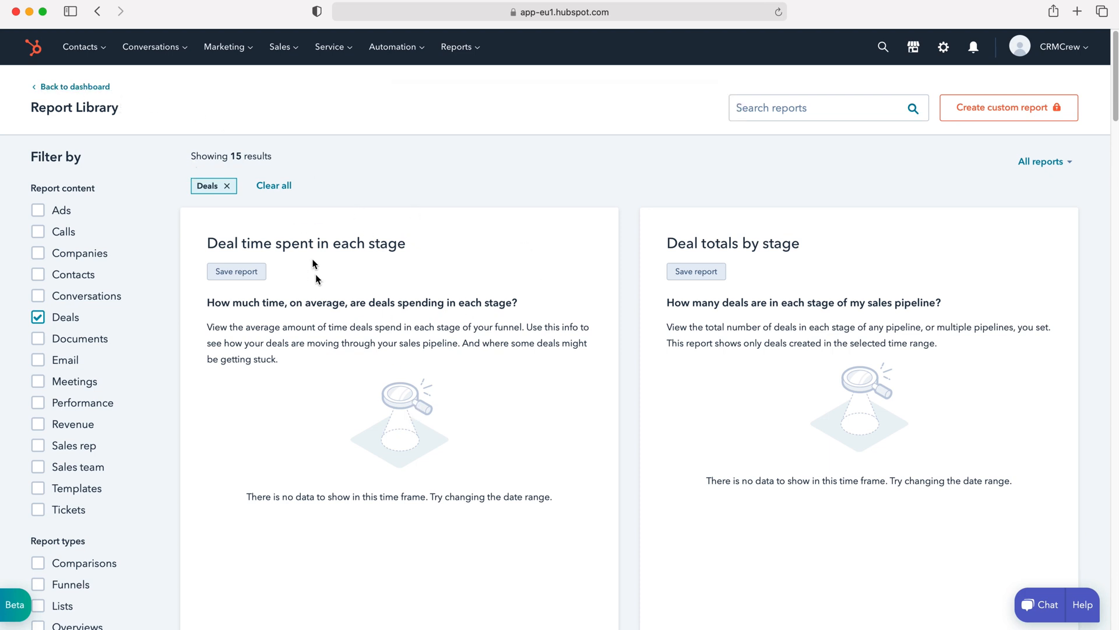
mouse_move(75, 86)
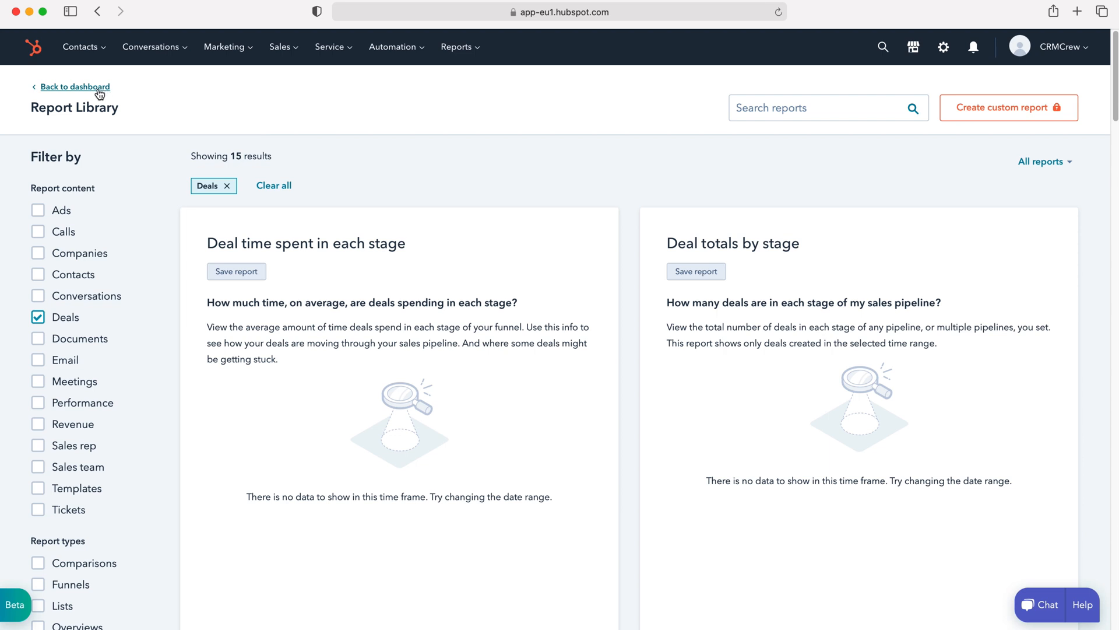
Return to the Test dashboard and view filters for Contact created totals by source
click(74, 87)
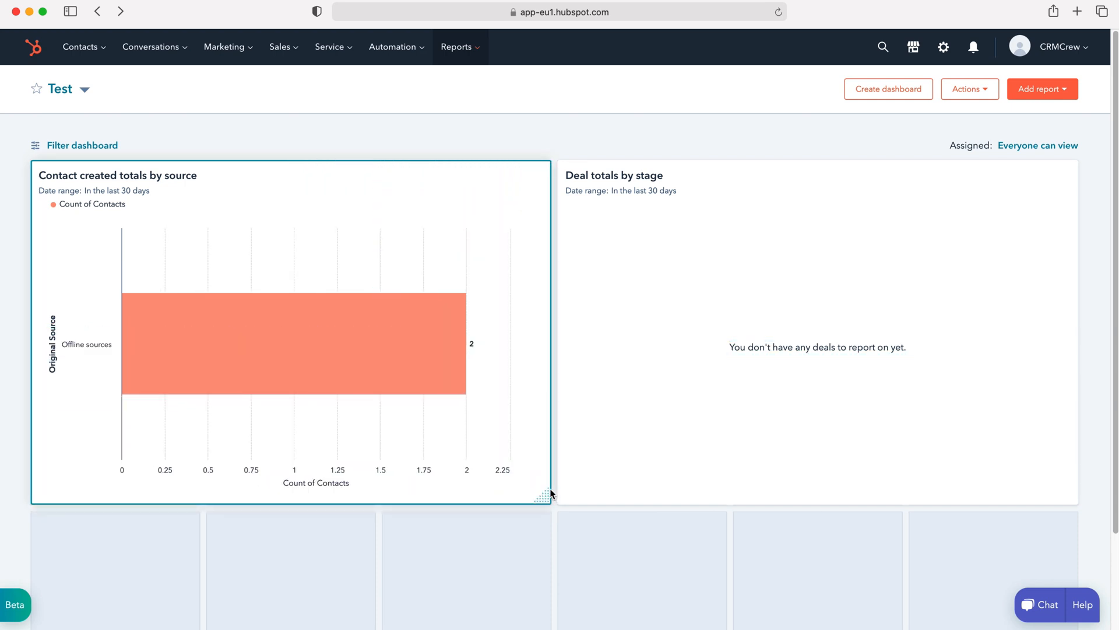
mouse_move(544, 500)
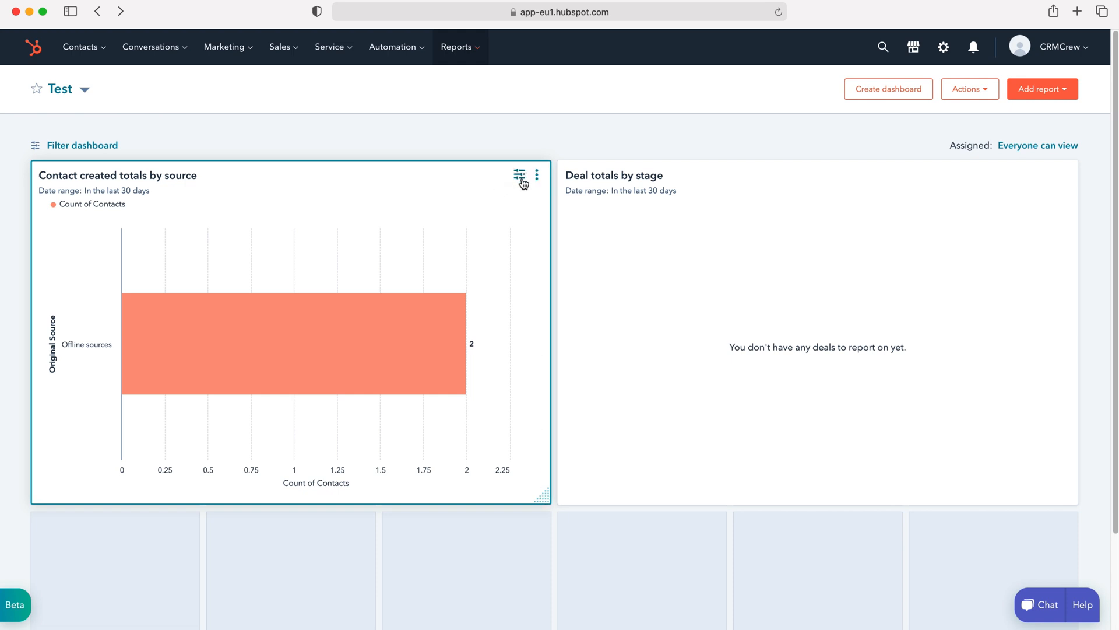
mouse_move(518, 176)
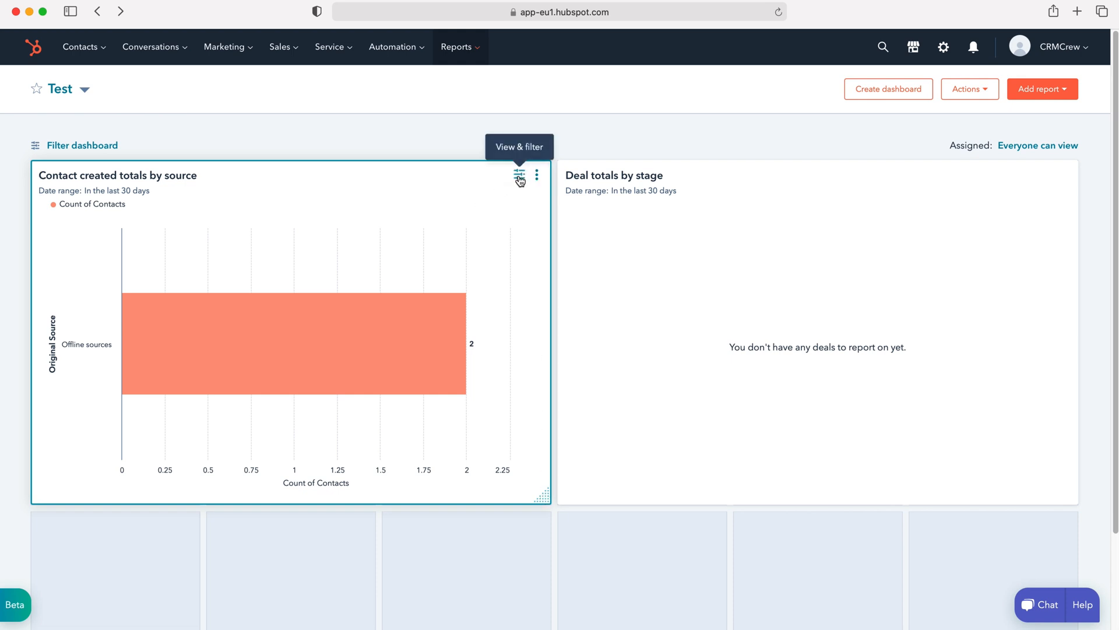
click(518, 176)
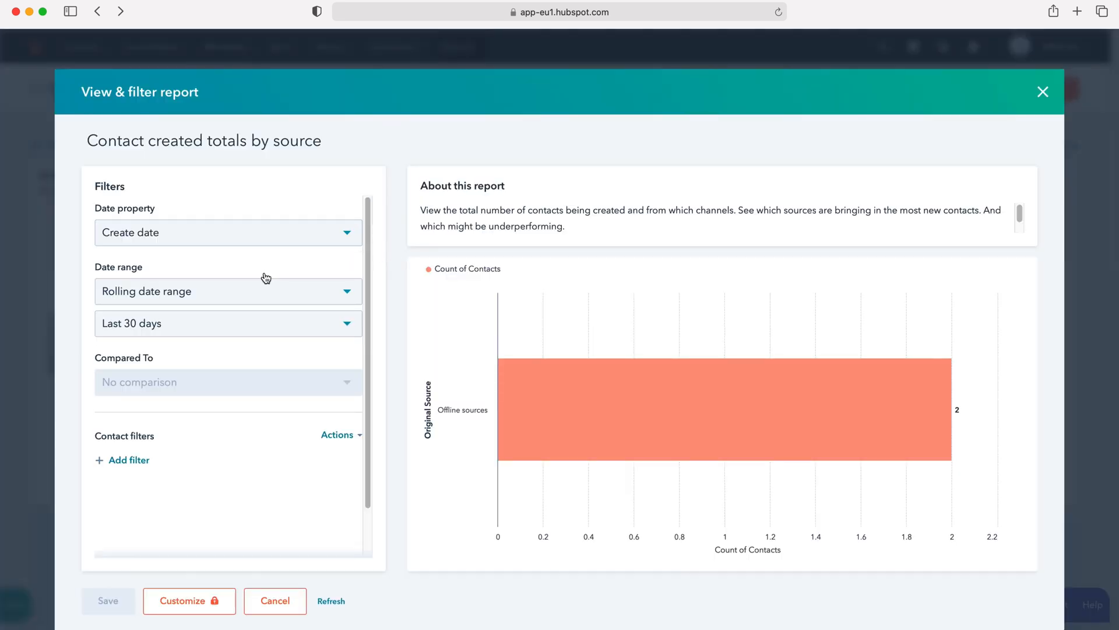
mouse_move(209, 373)
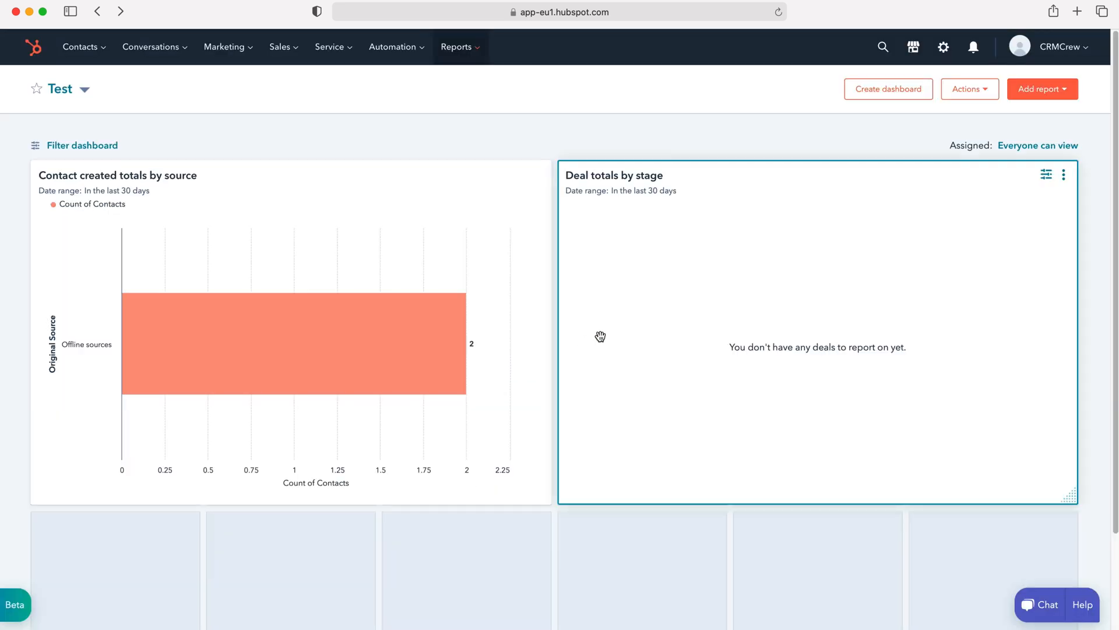
mouse_move(1046, 175)
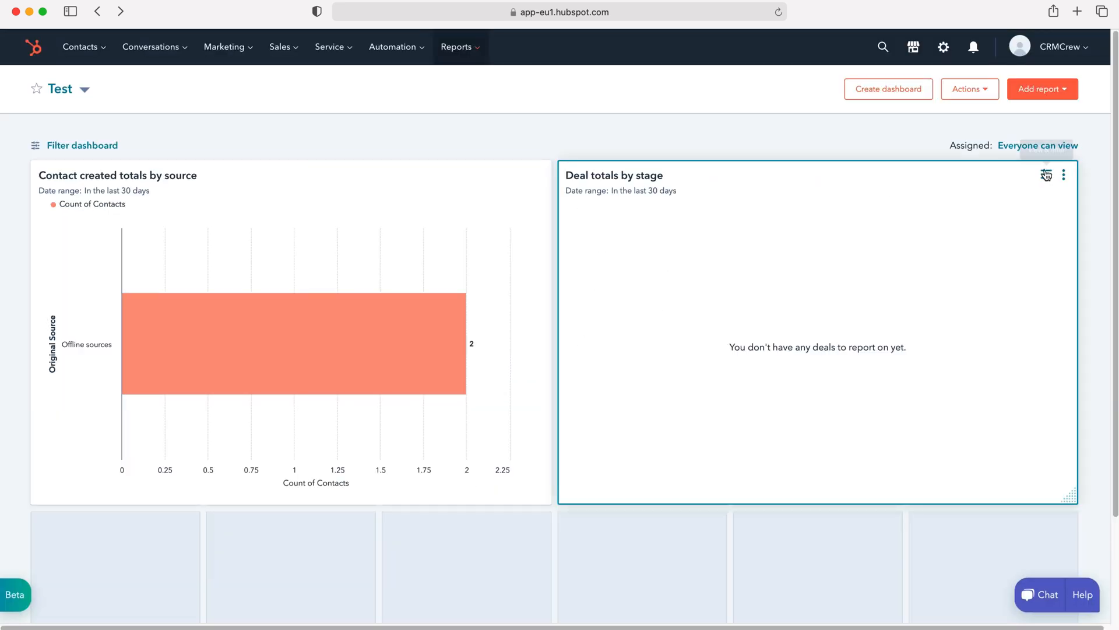
click(1046, 175)
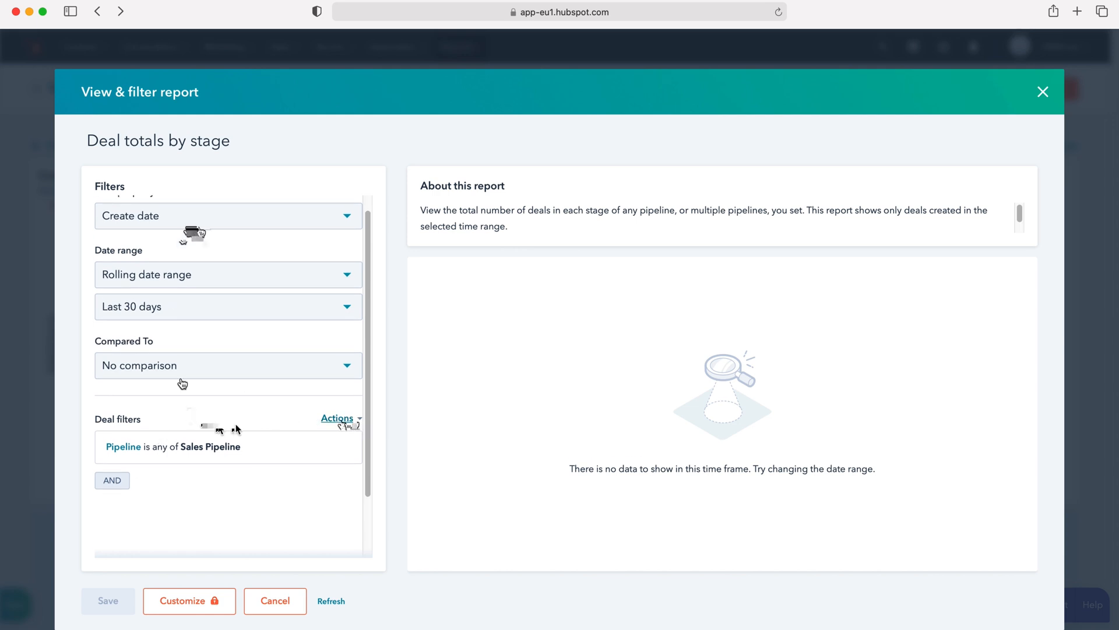
scroll(up, 3)
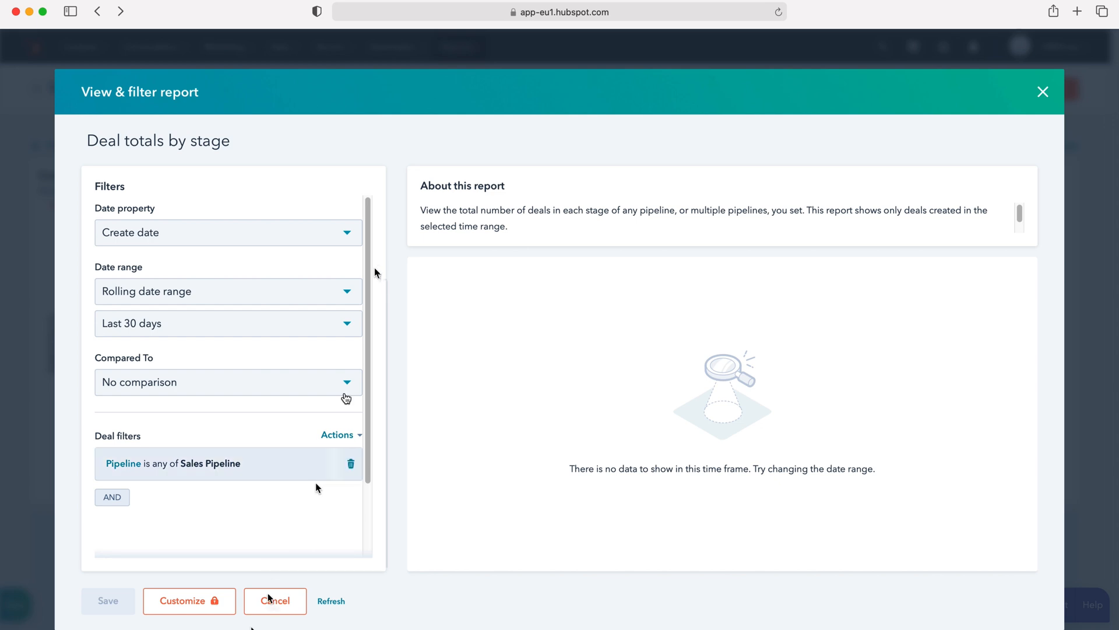
click(275, 600)
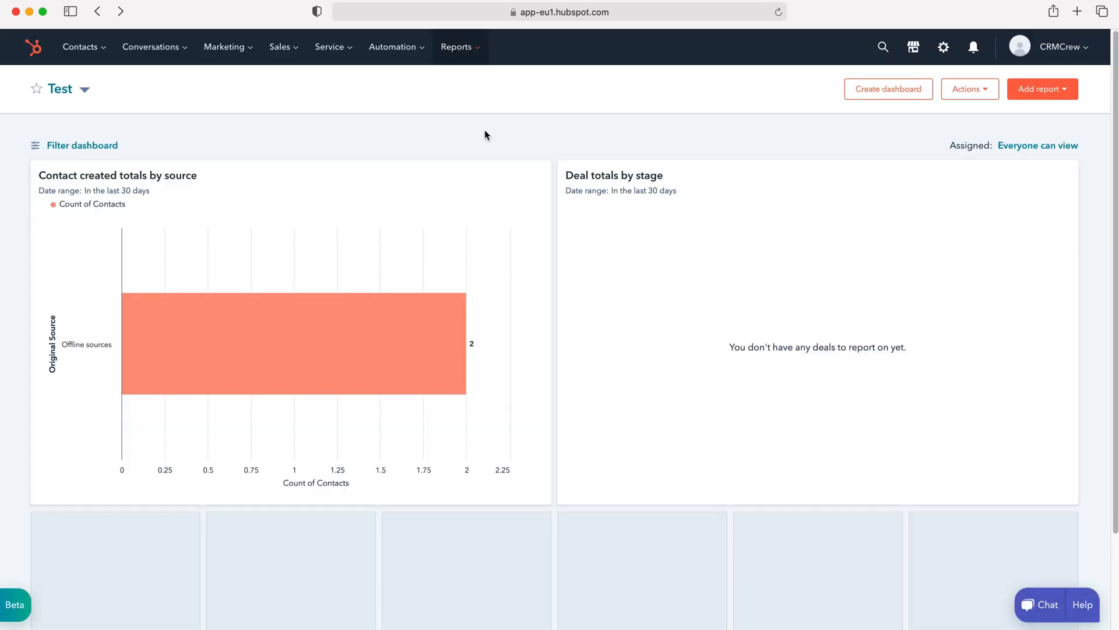